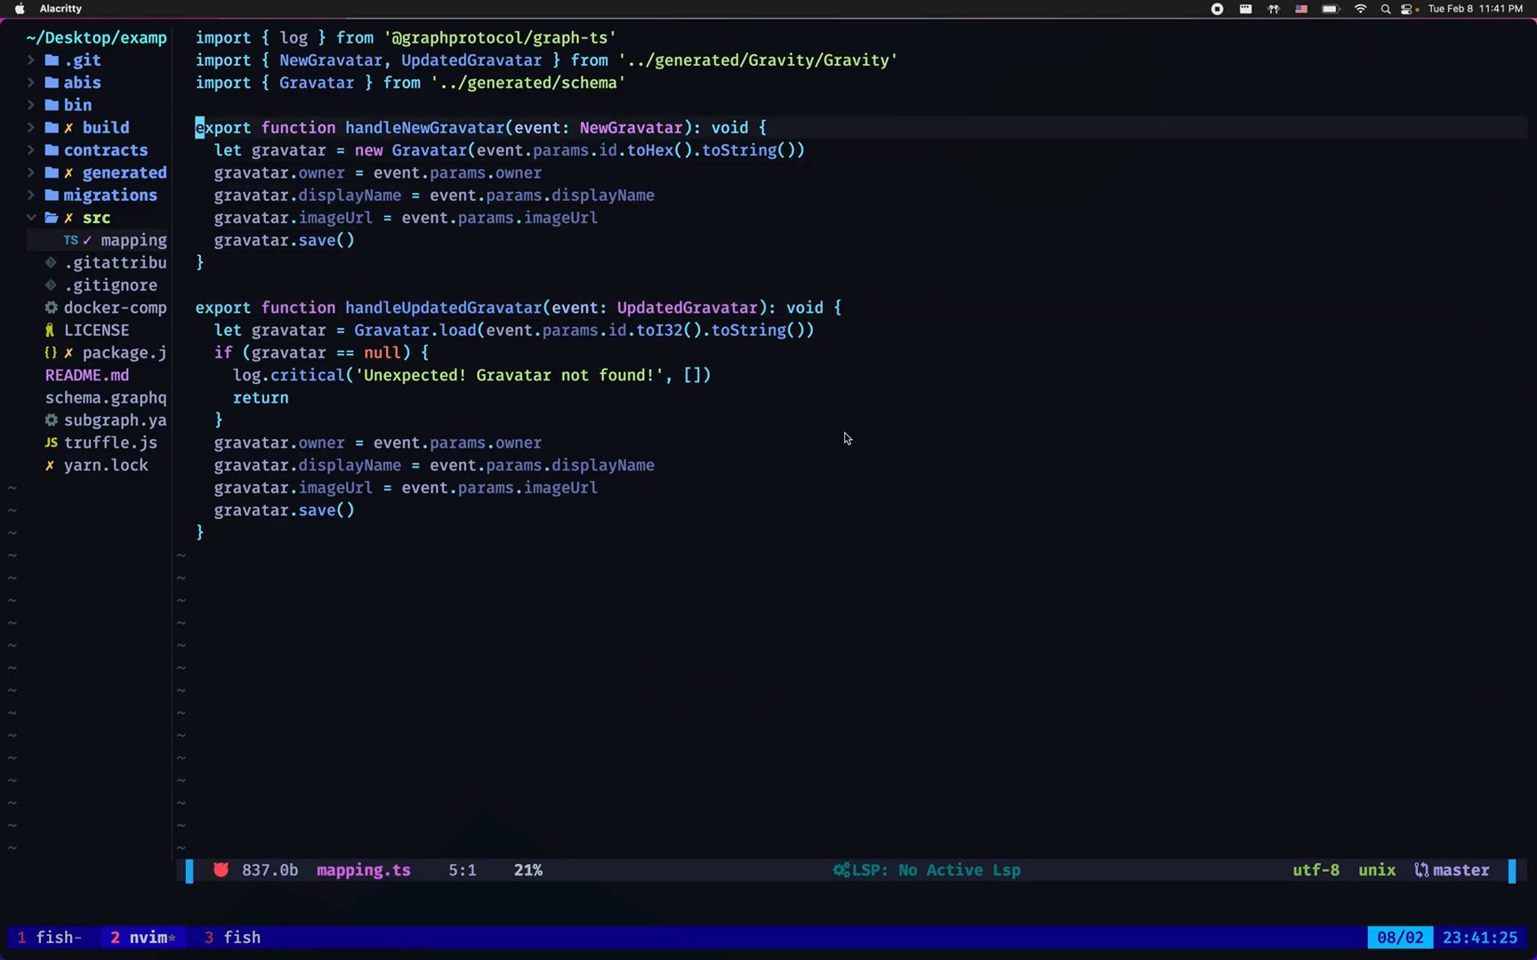
Move down a line while reviewing the mapping.ts handlers
key("j")
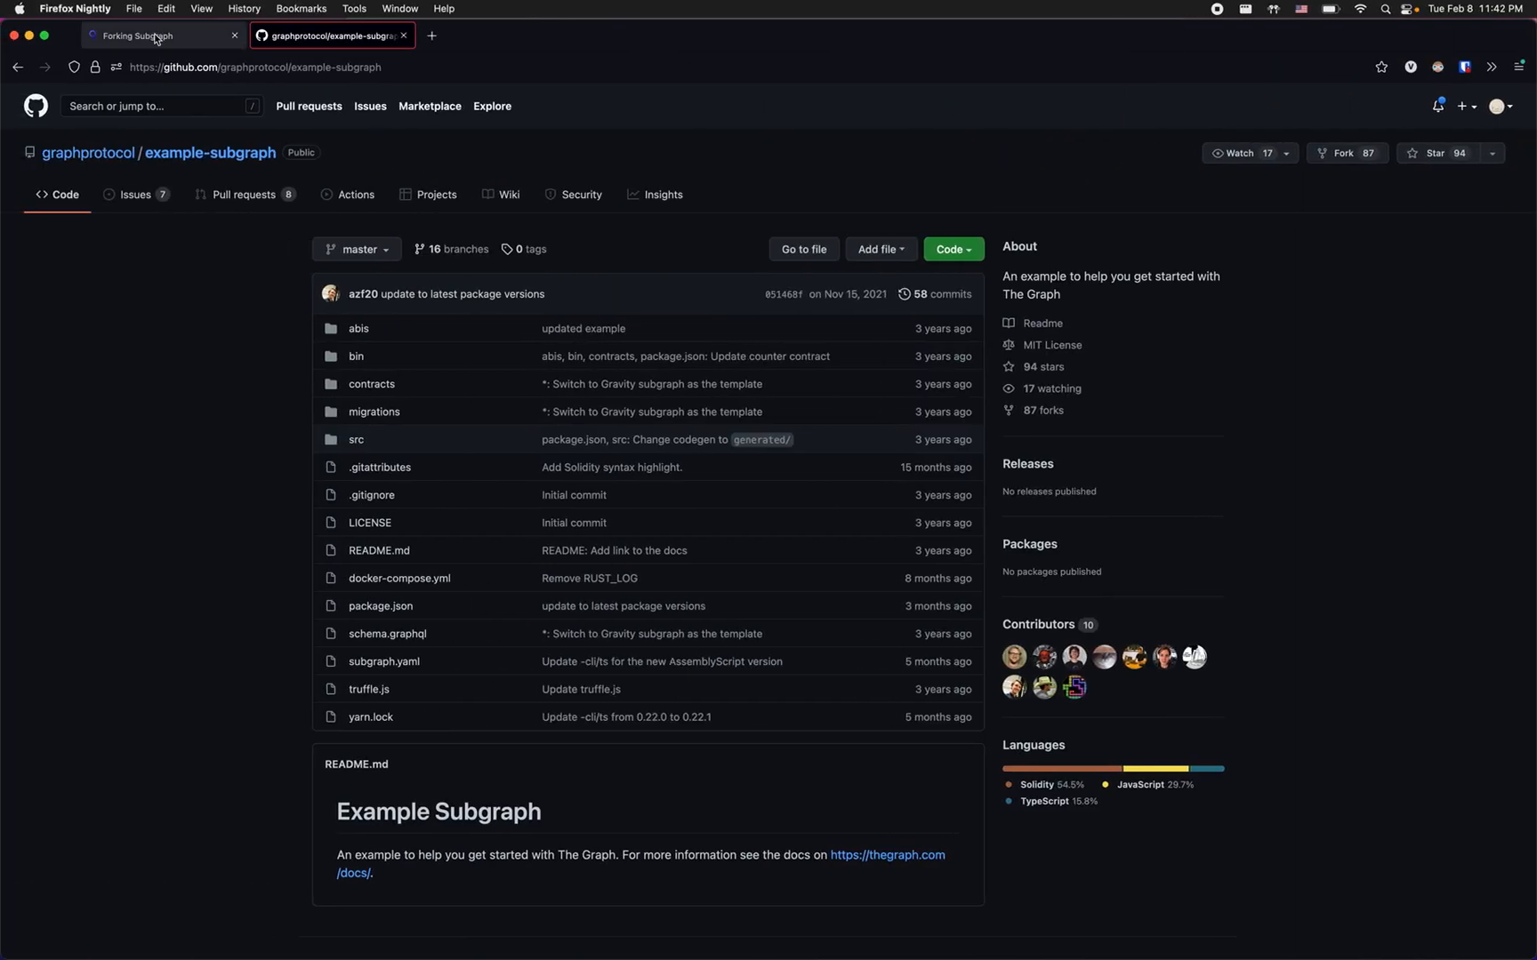
Switch to the Forking subgraph's Hosted Service page showing its Failed status
left_click(151, 35)
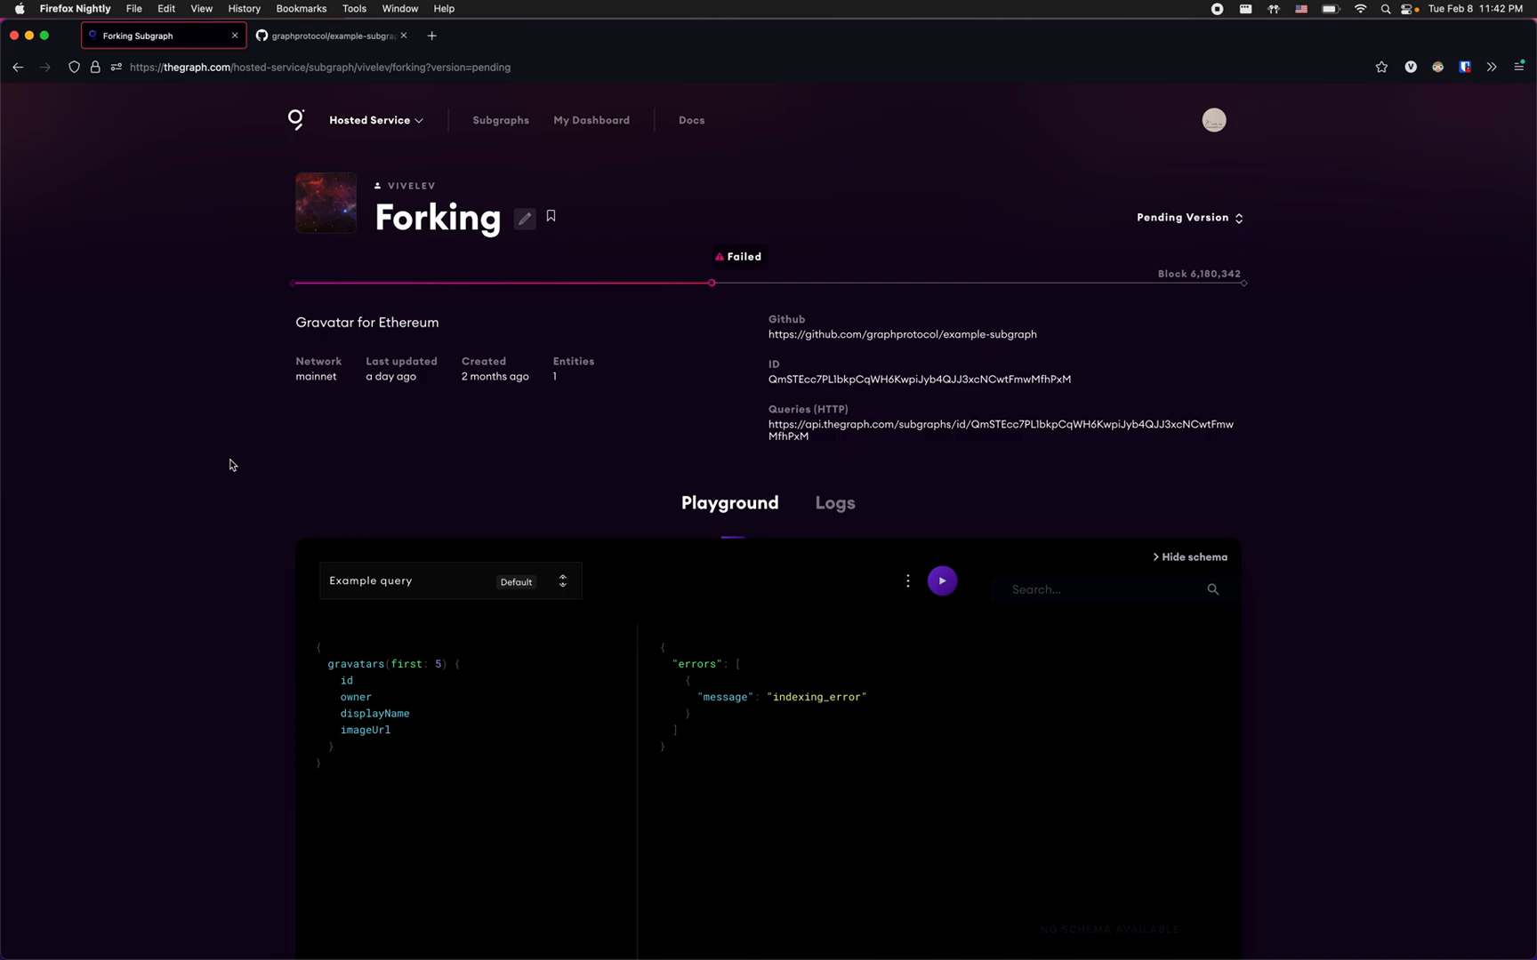
mouse_move(727, 422)
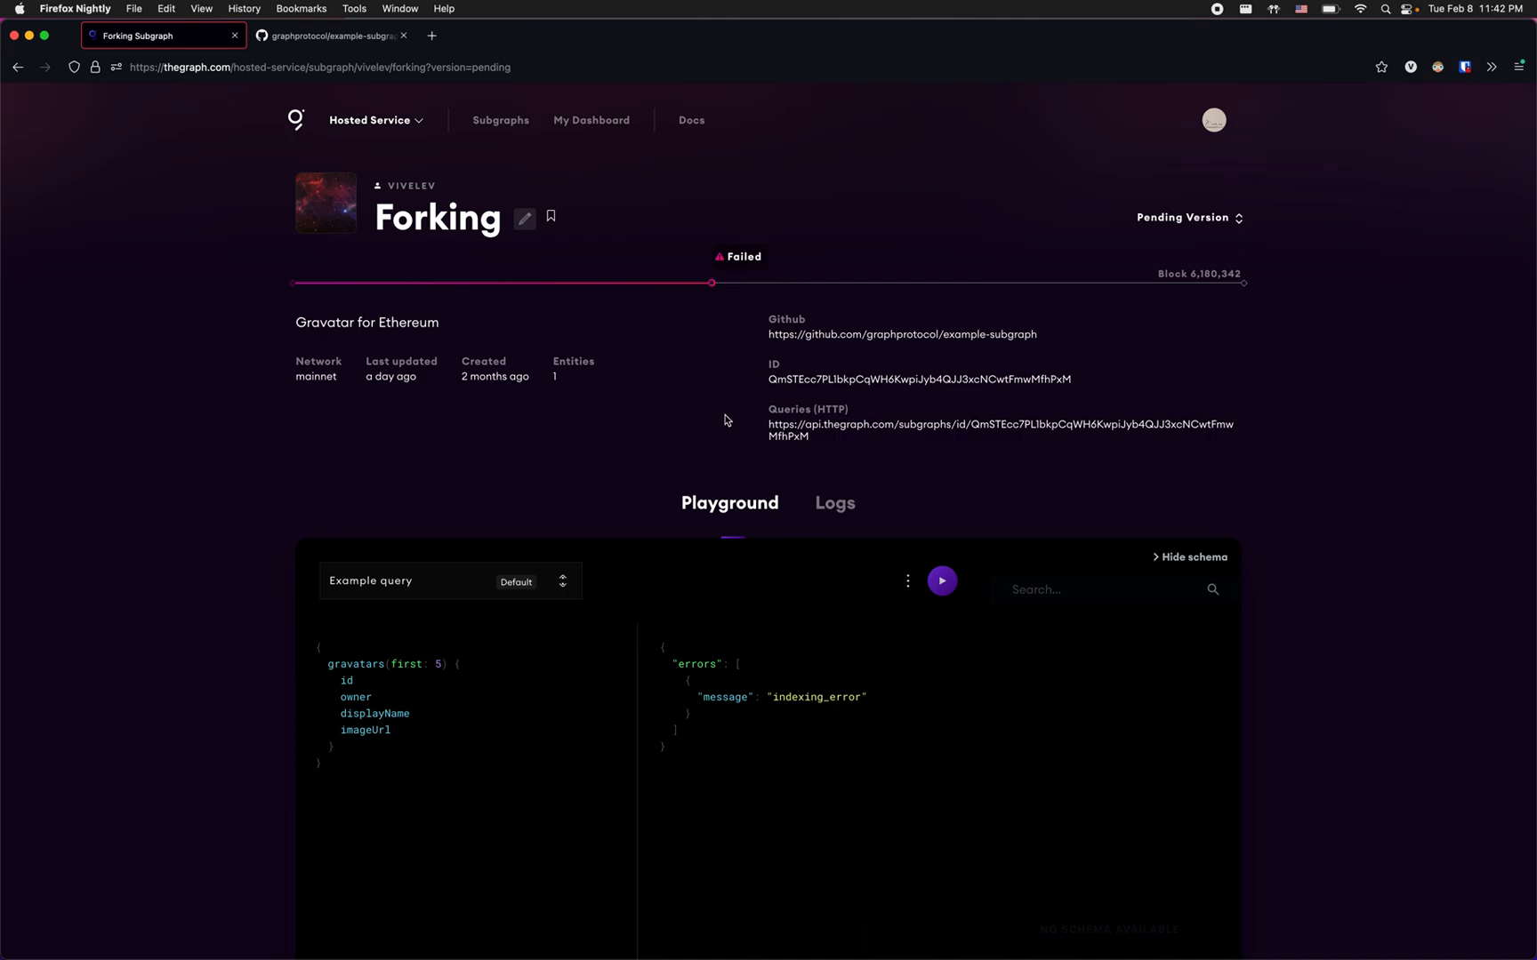
mouse_move(761, 405)
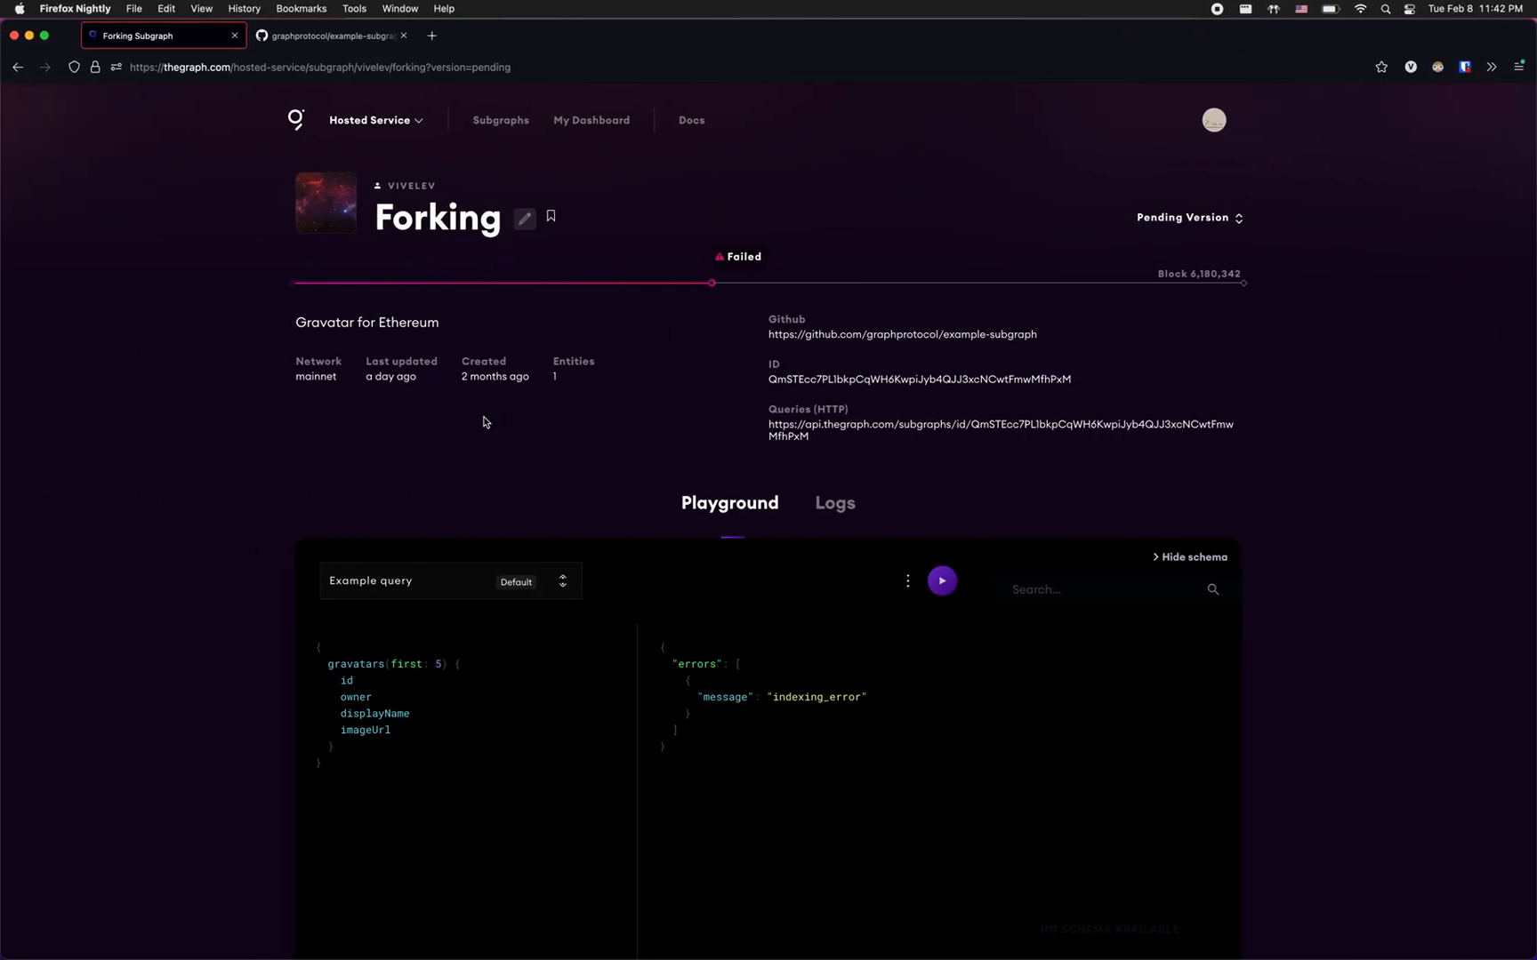
mouse_move(619, 345)
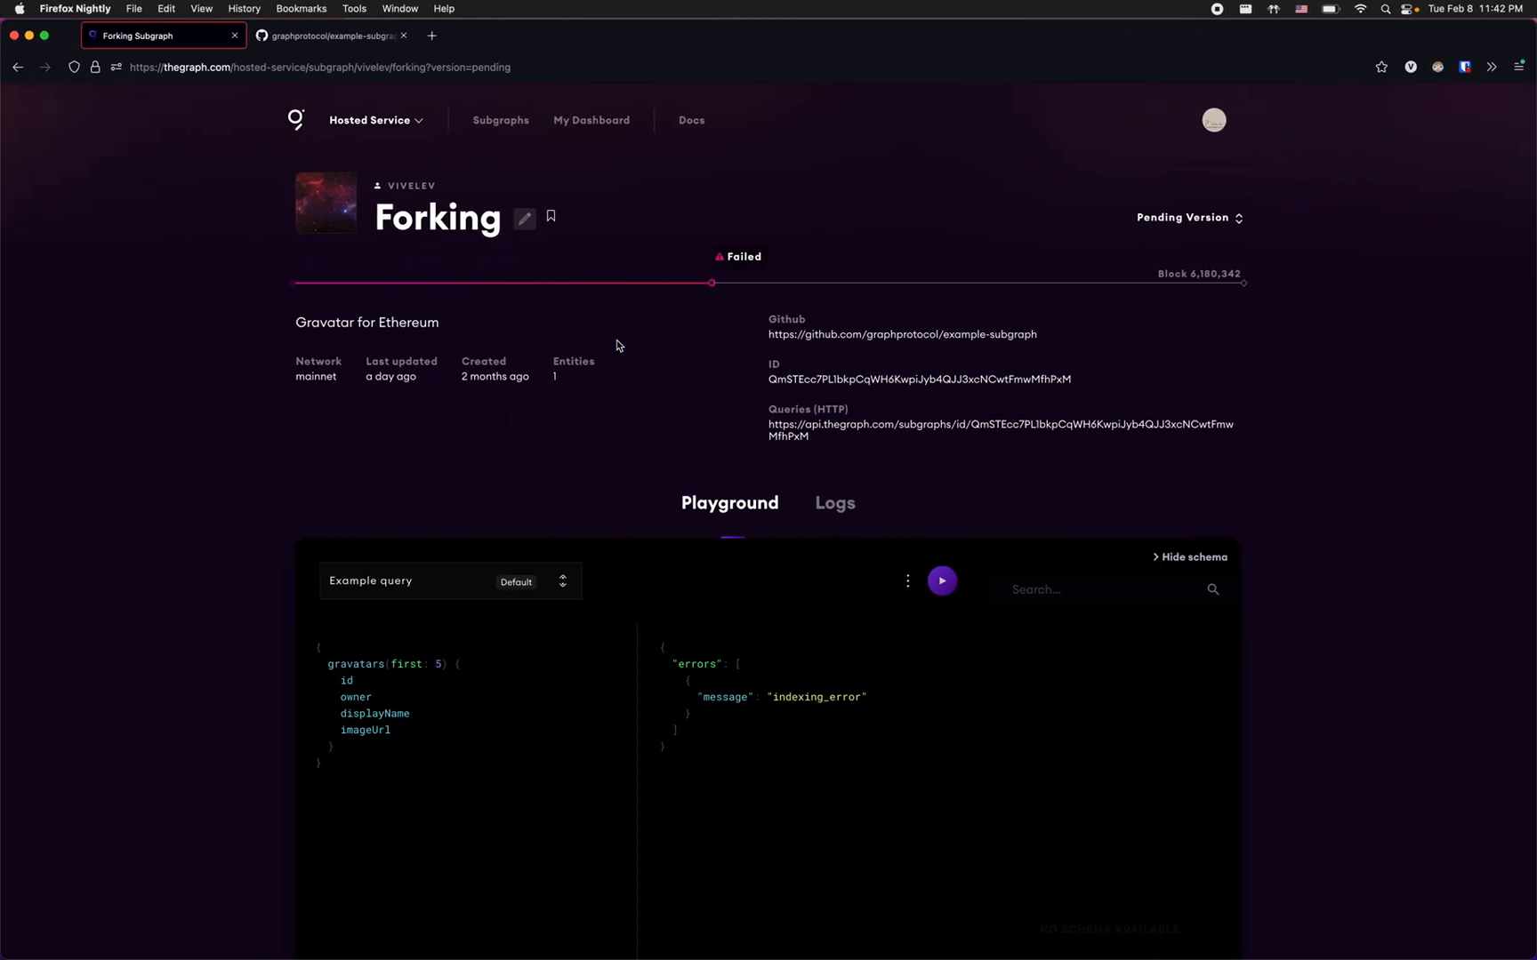
mouse_move(1204, 291)
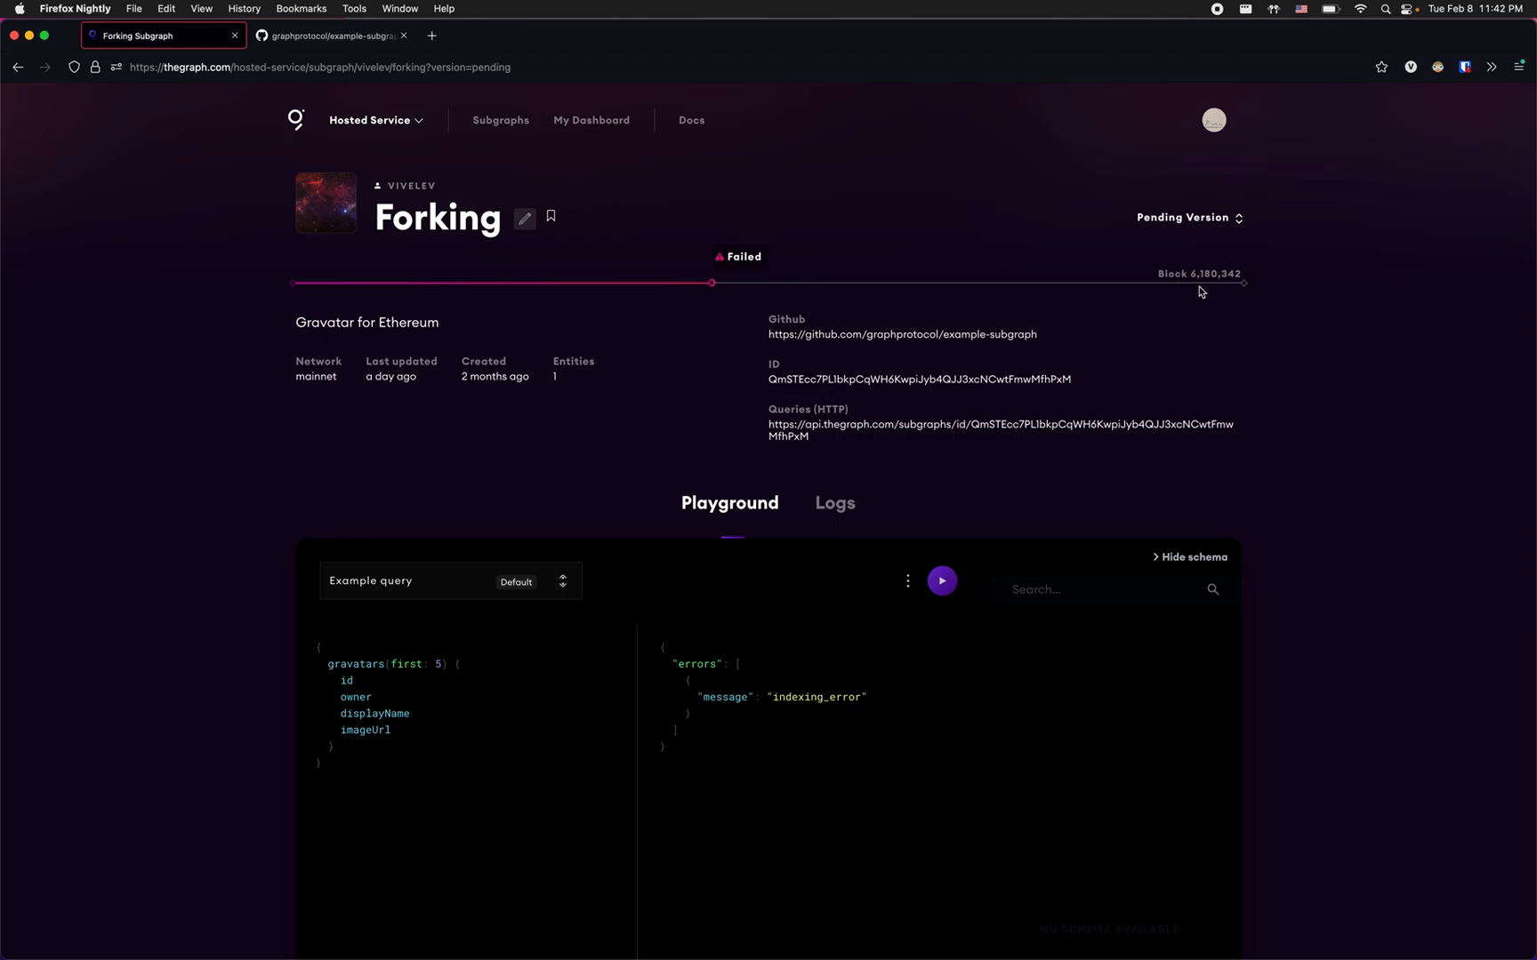
mouse_move(1194, 304)
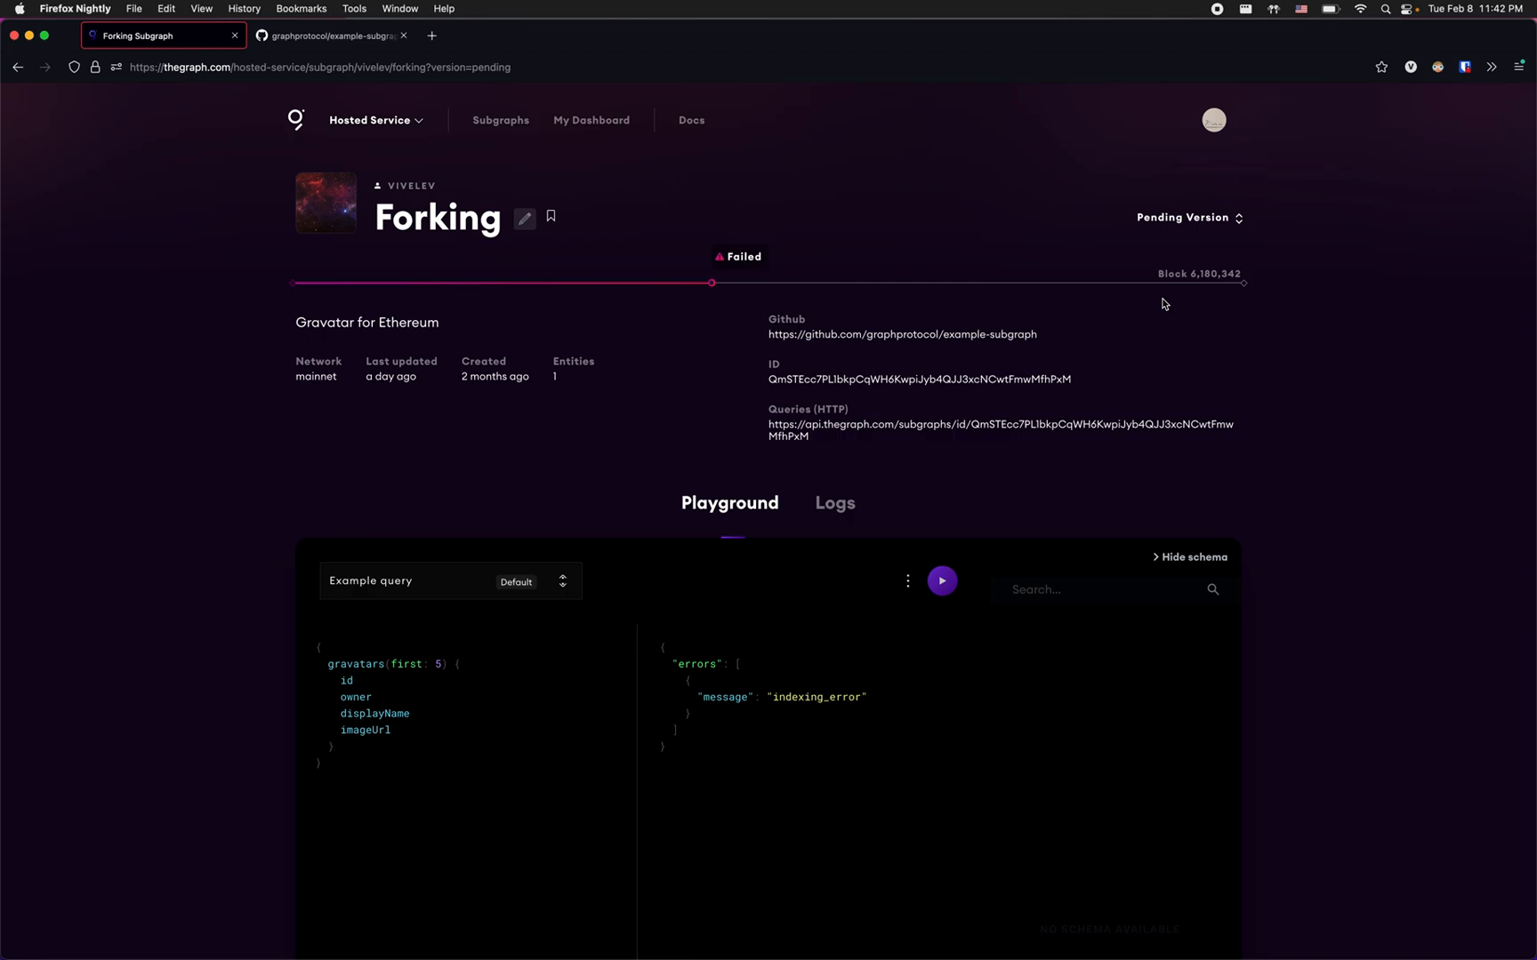
mouse_move(942, 267)
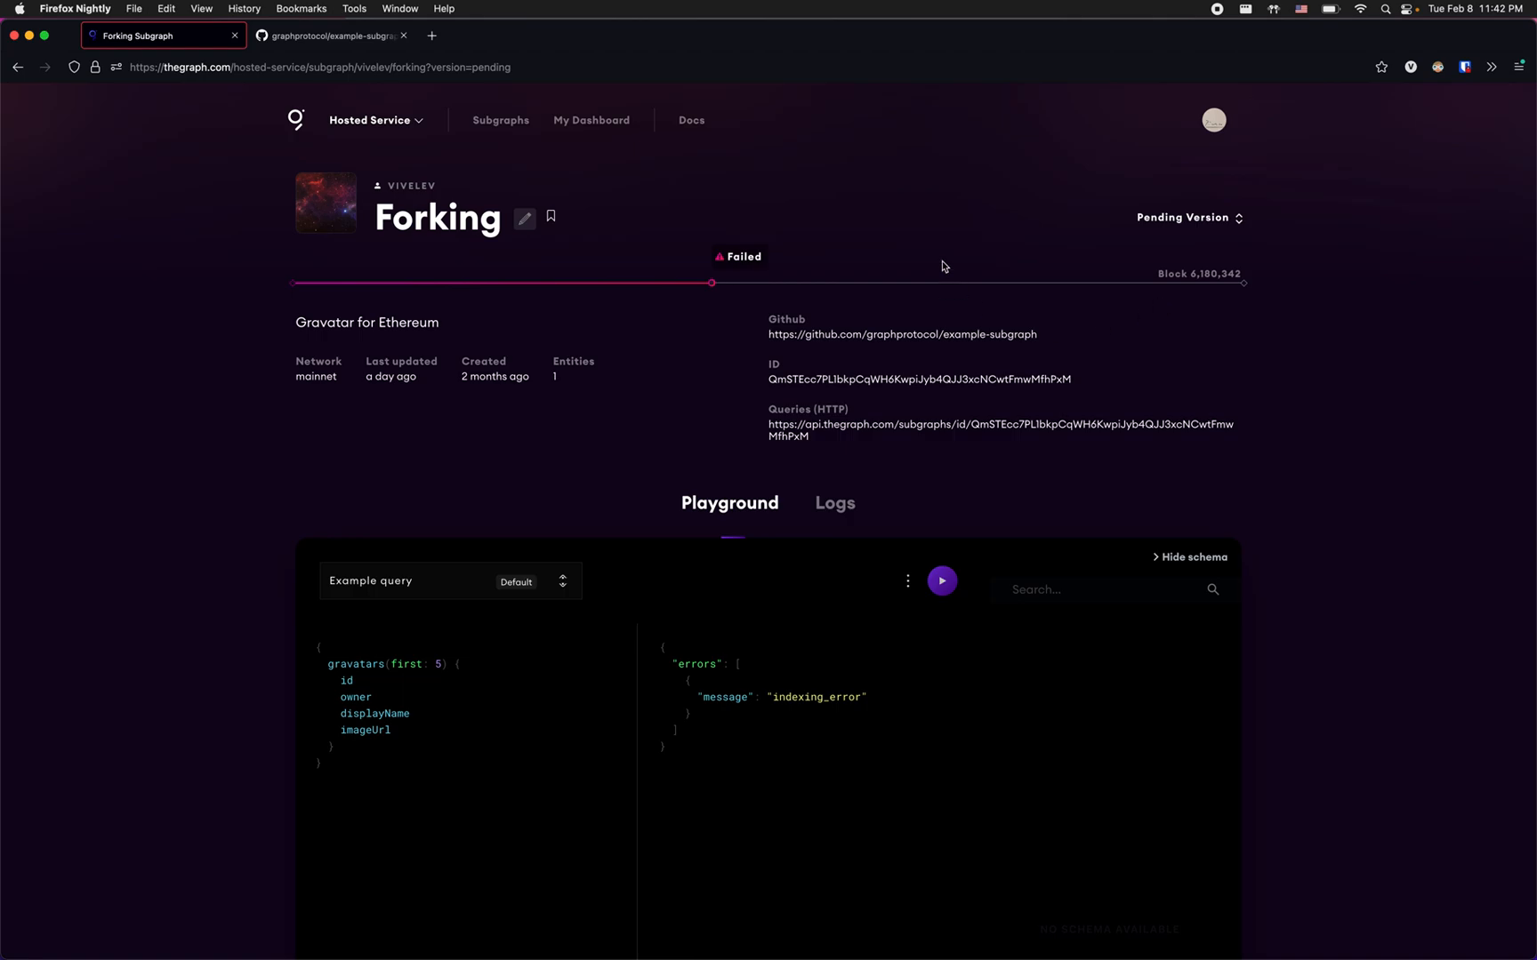
mouse_move(623, 352)
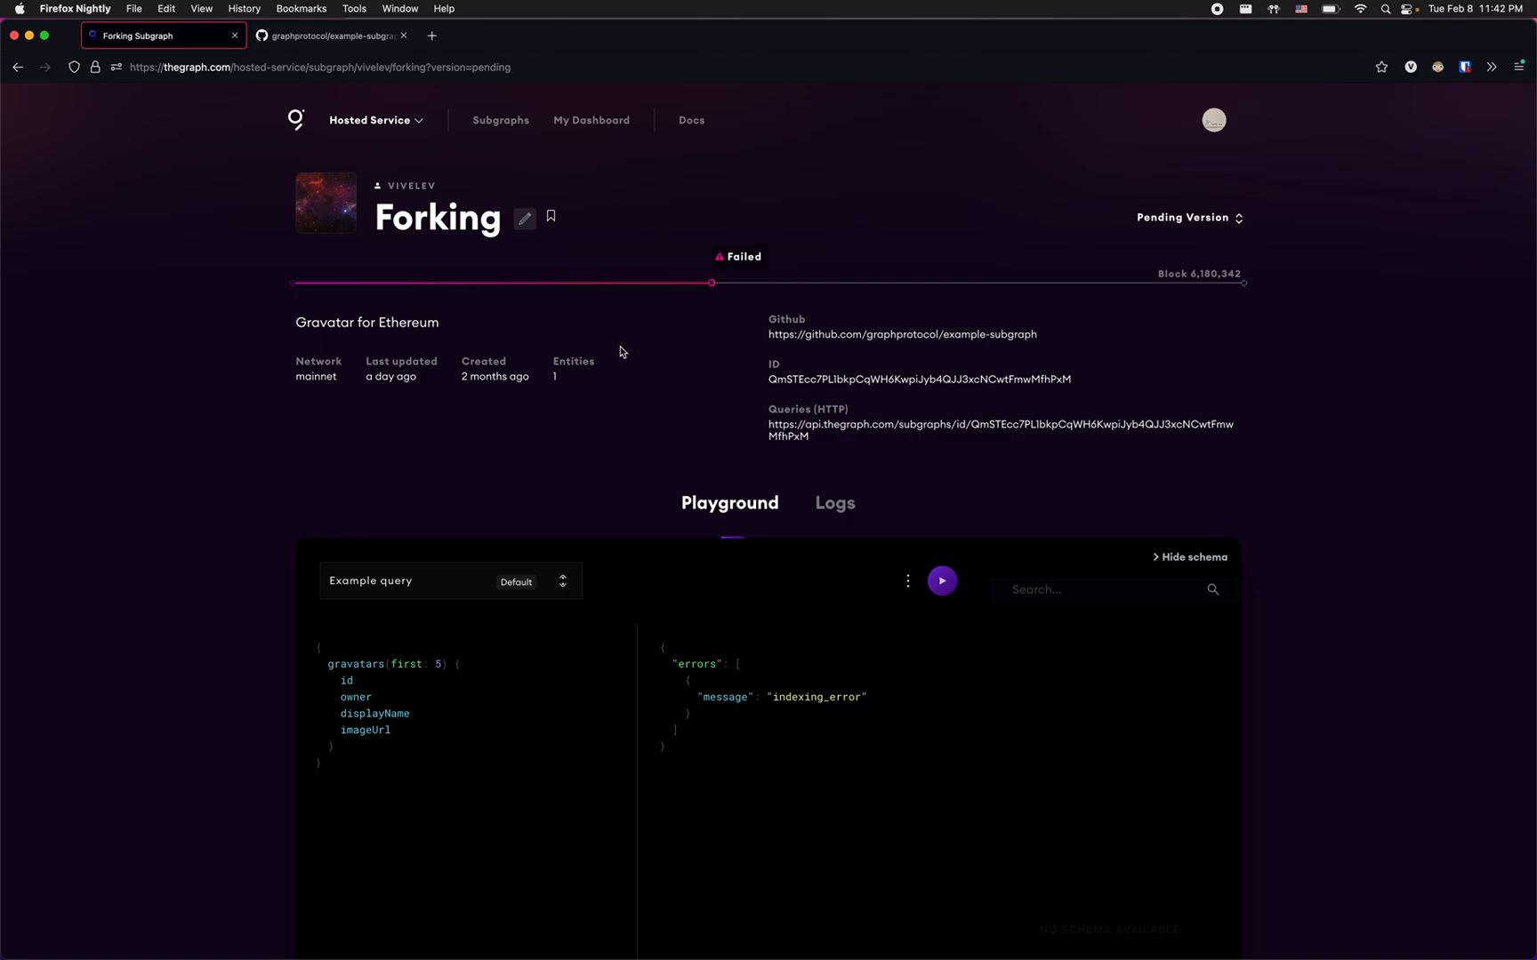
mouse_move(790, 331)
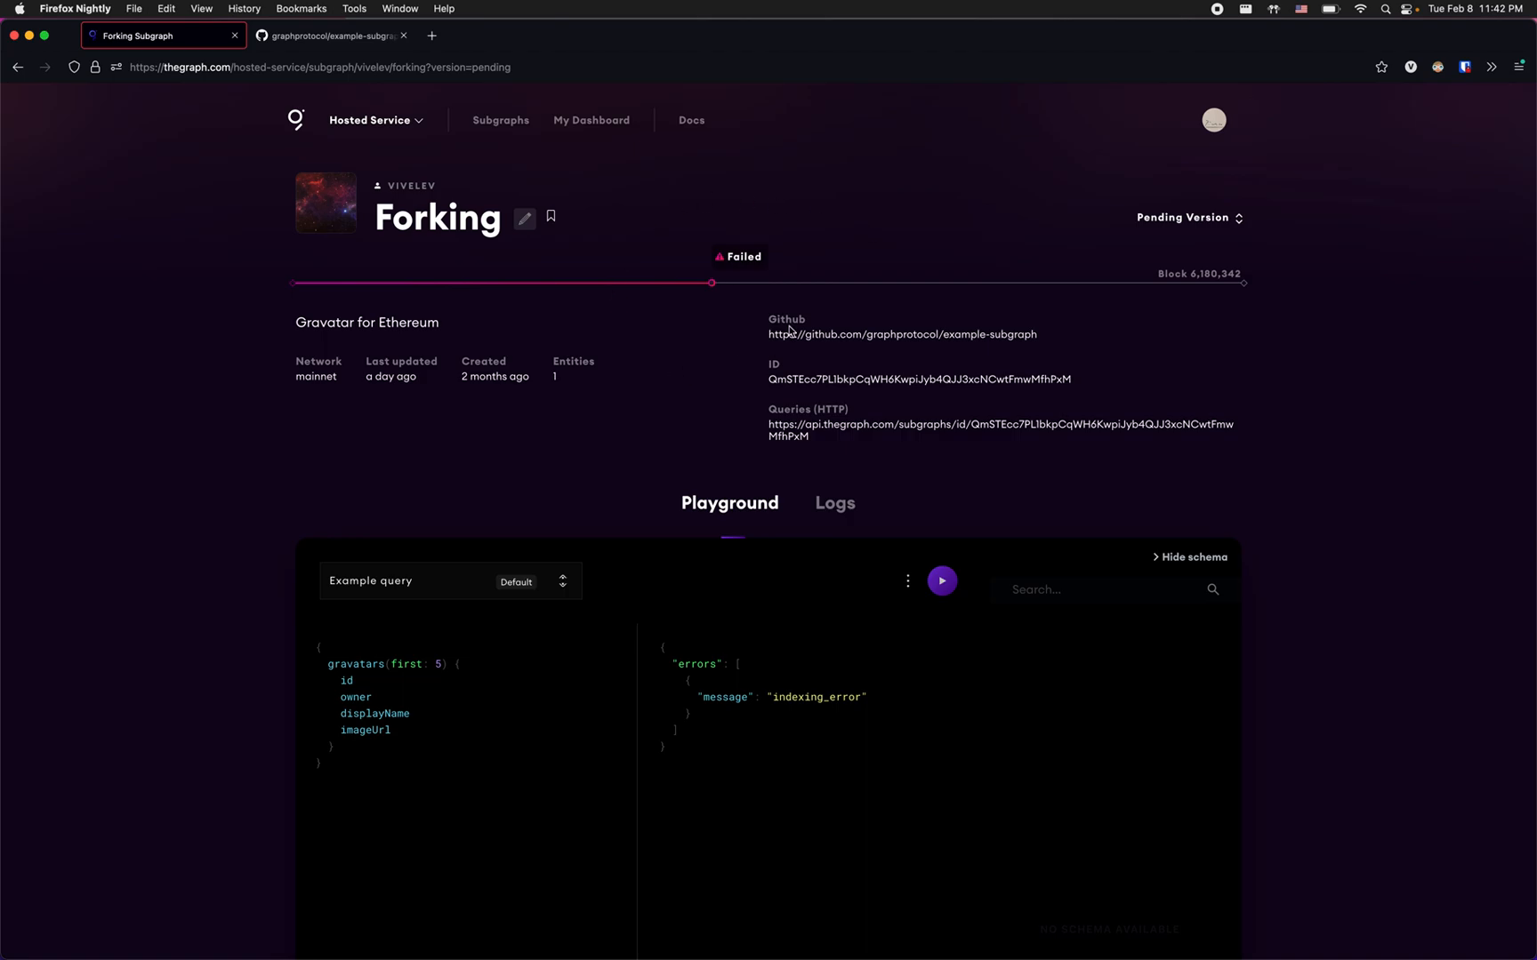
mouse_move(852, 256)
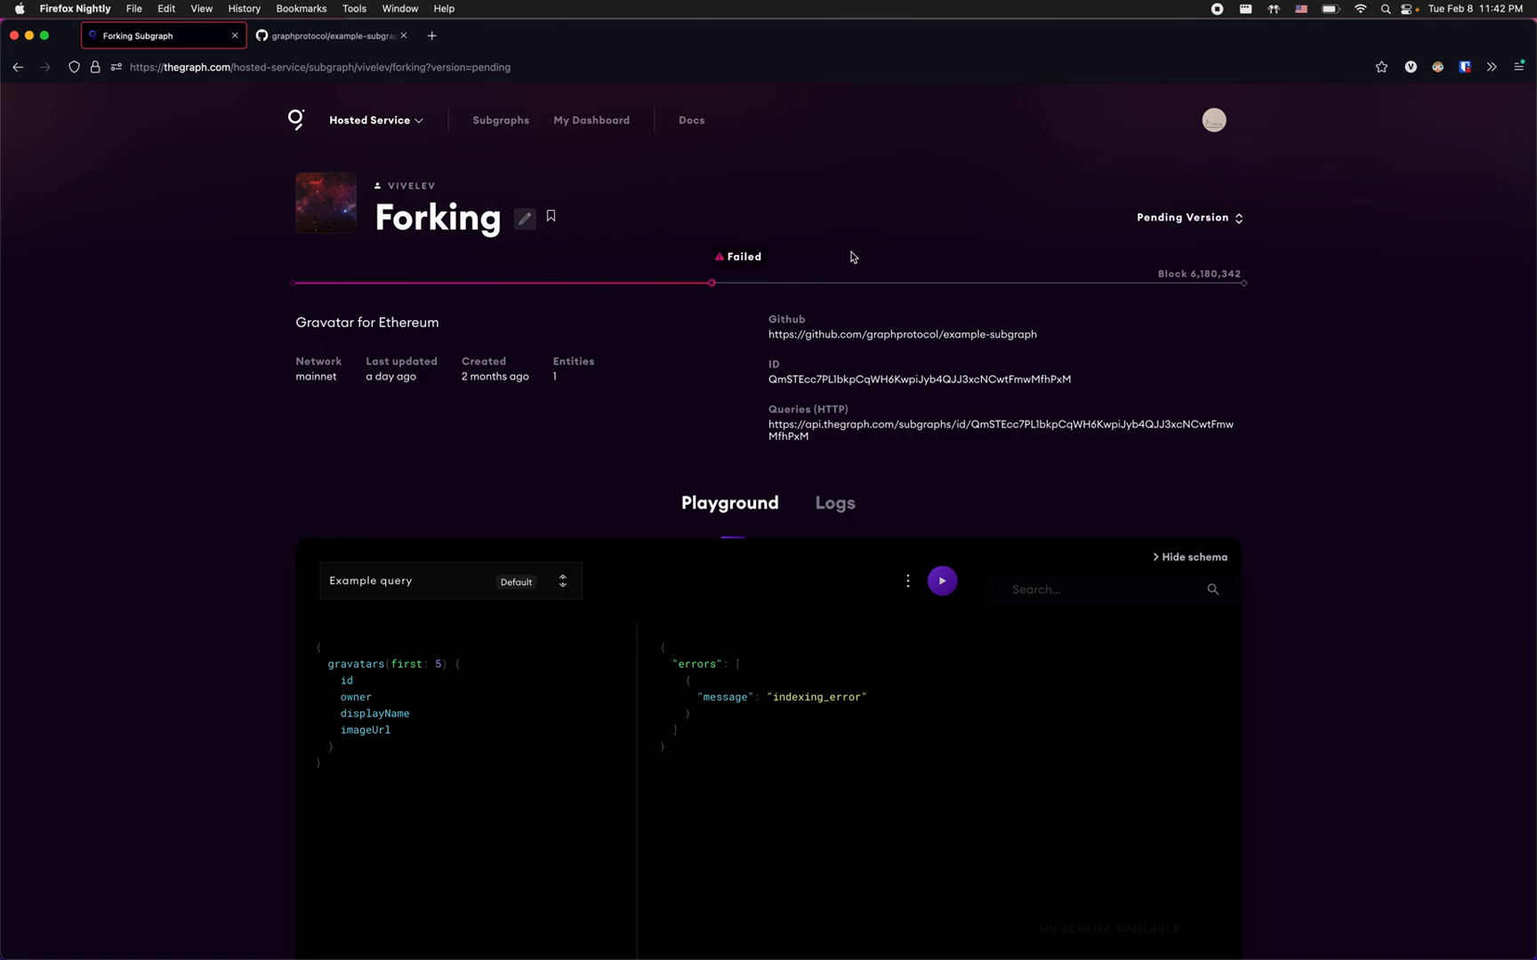
mouse_move(1147, 277)
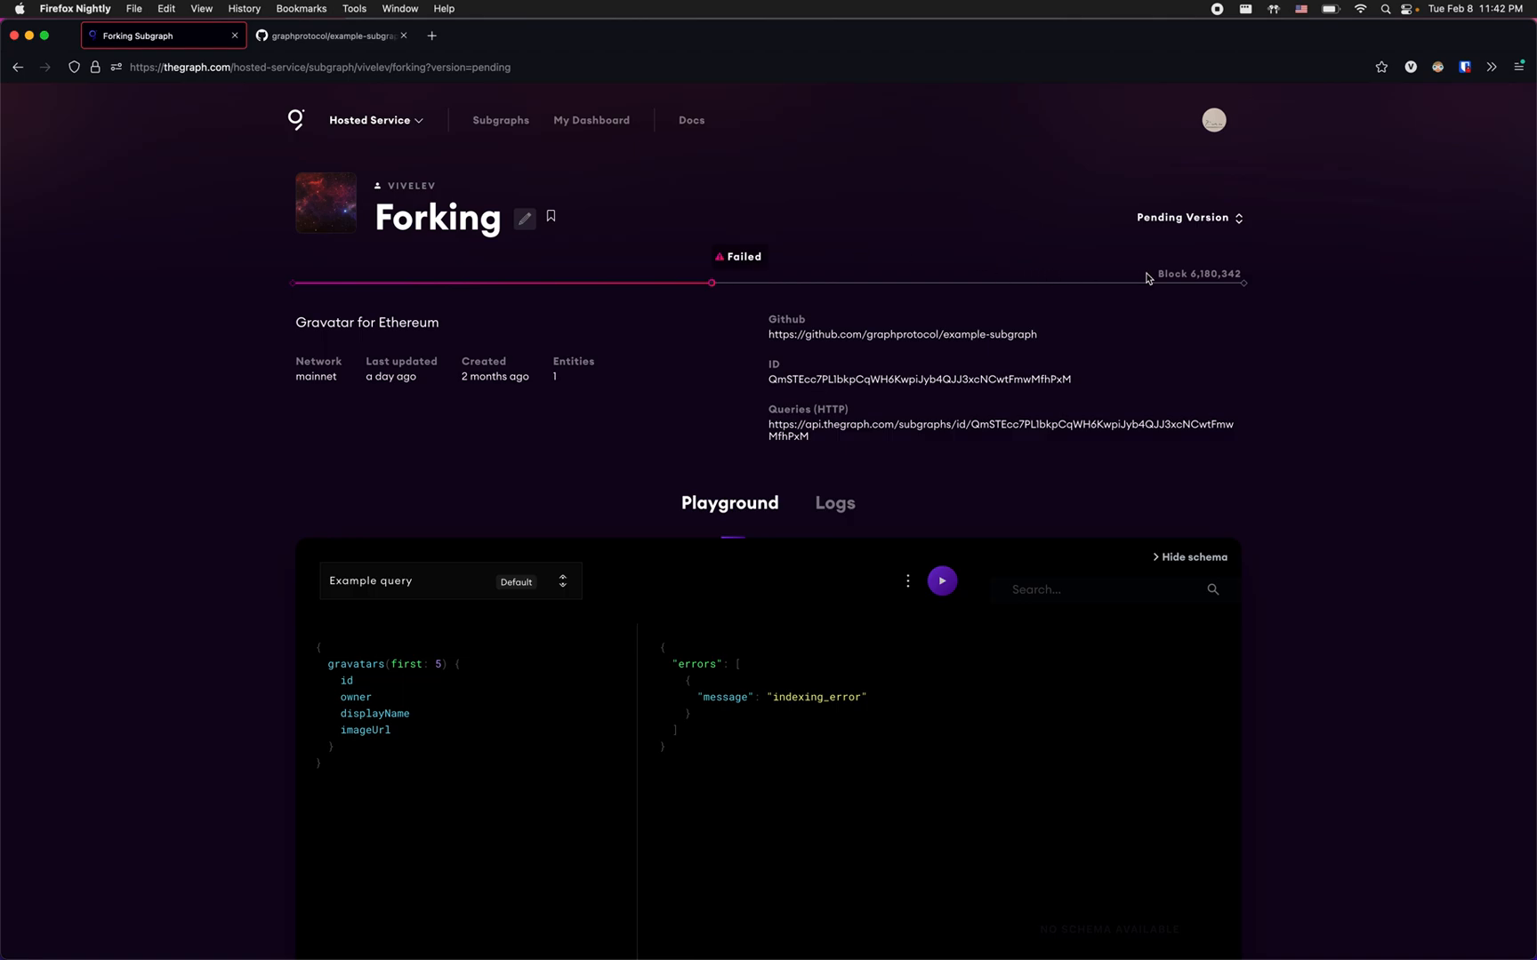
mouse_move(1042, 347)
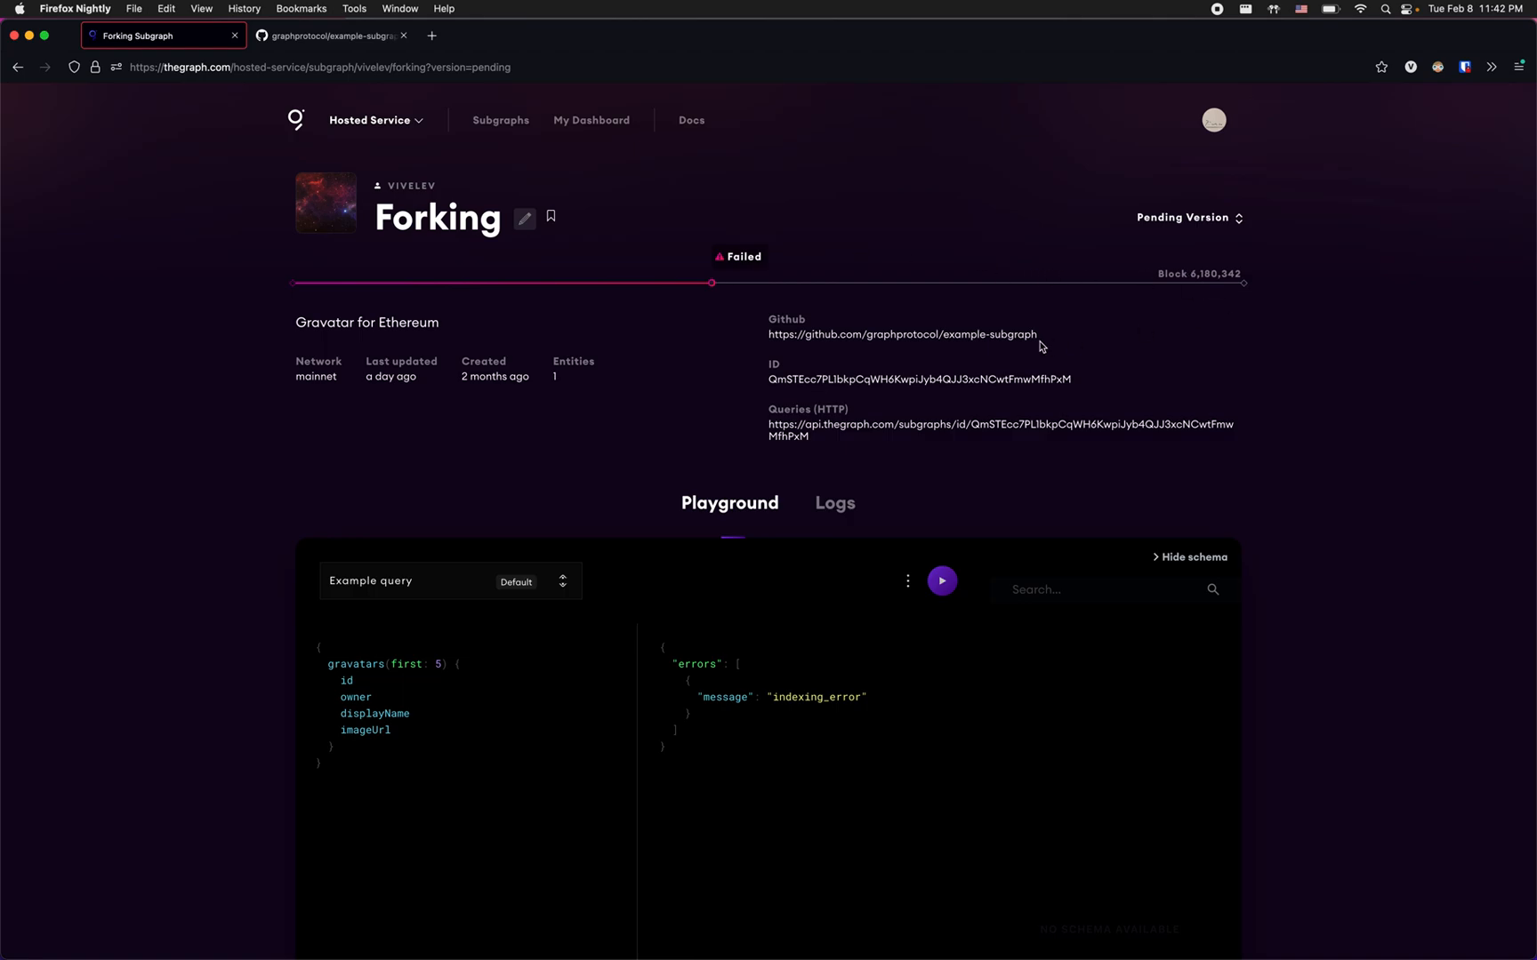
mouse_move(1097, 319)
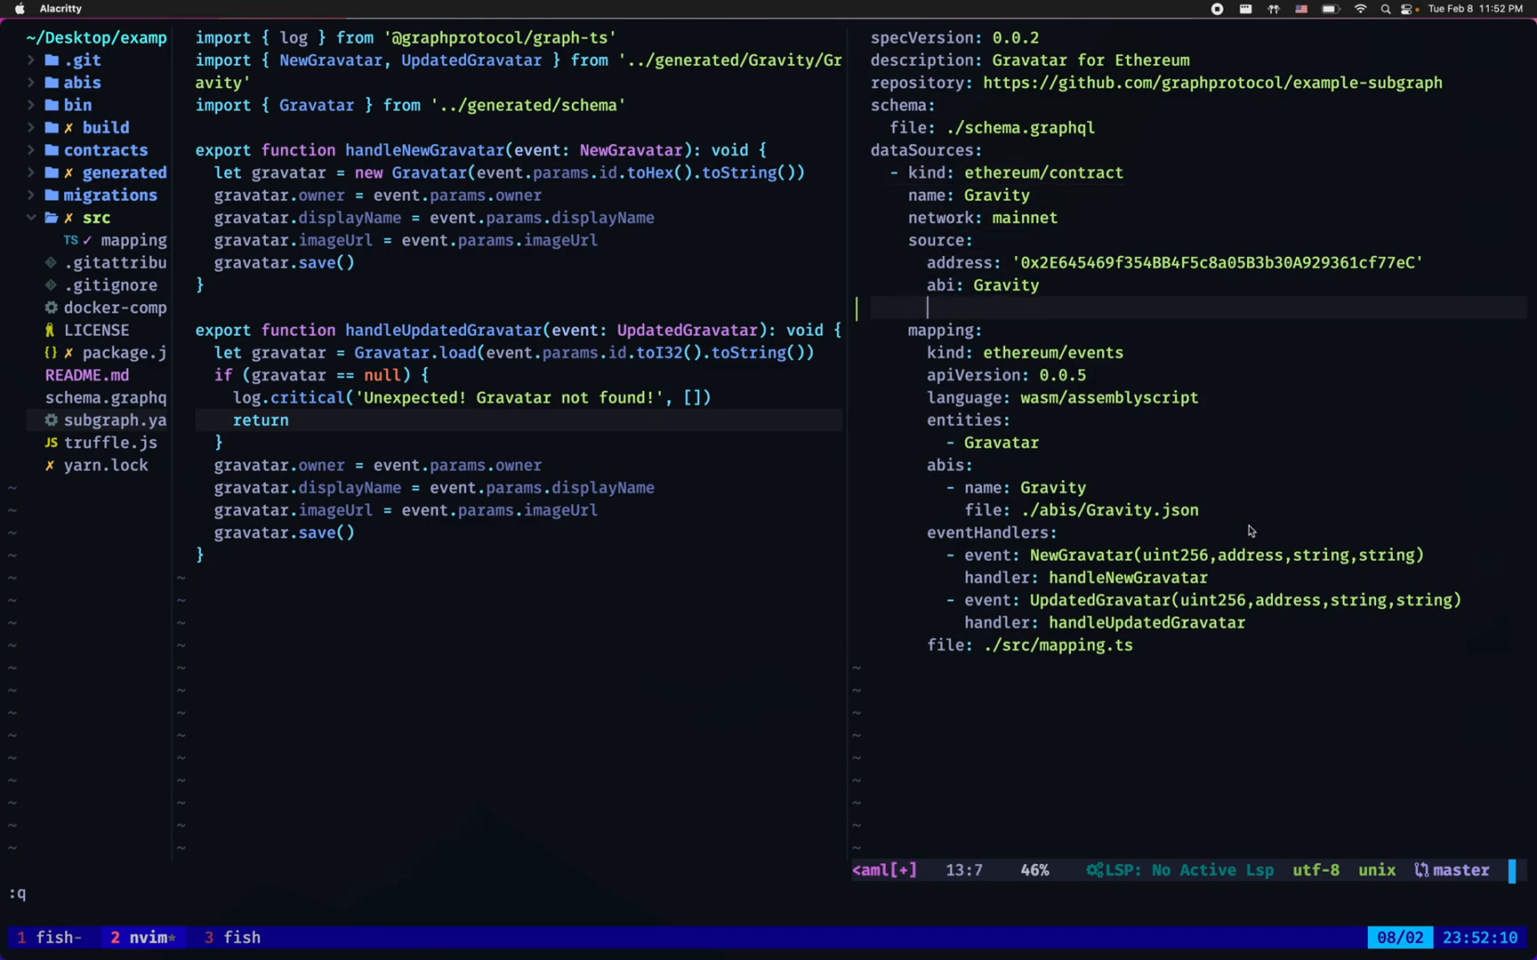
Add startBlock: 6180342 under abi: Gravity in subgraph.yaml's source
type("sta")
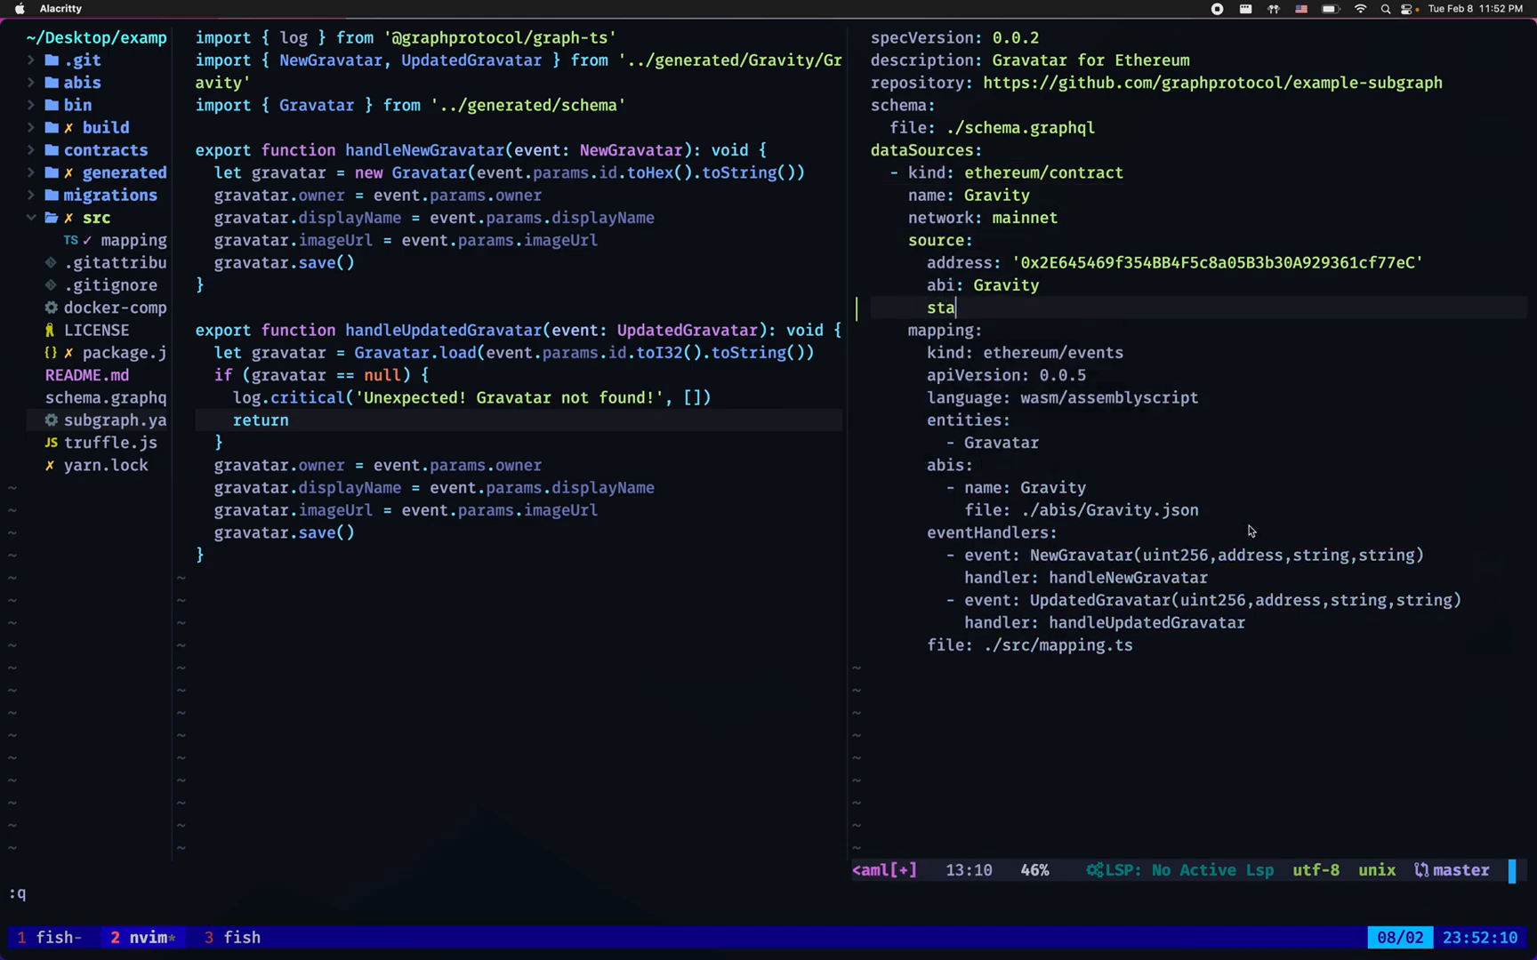
type("rtBlock:")
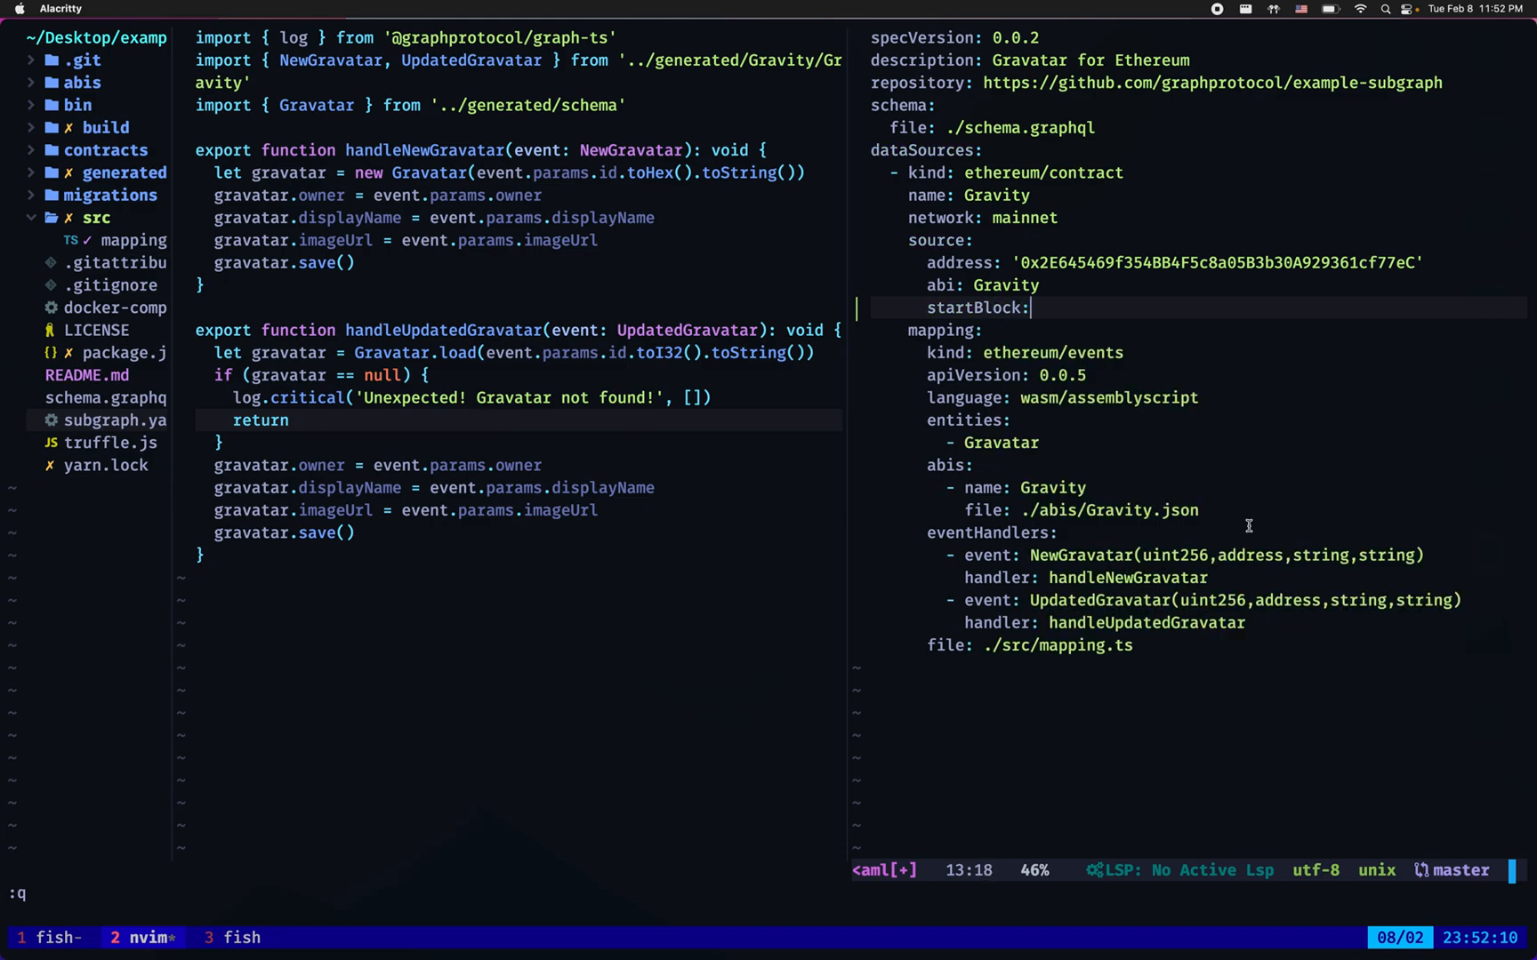
type("6,180,342")
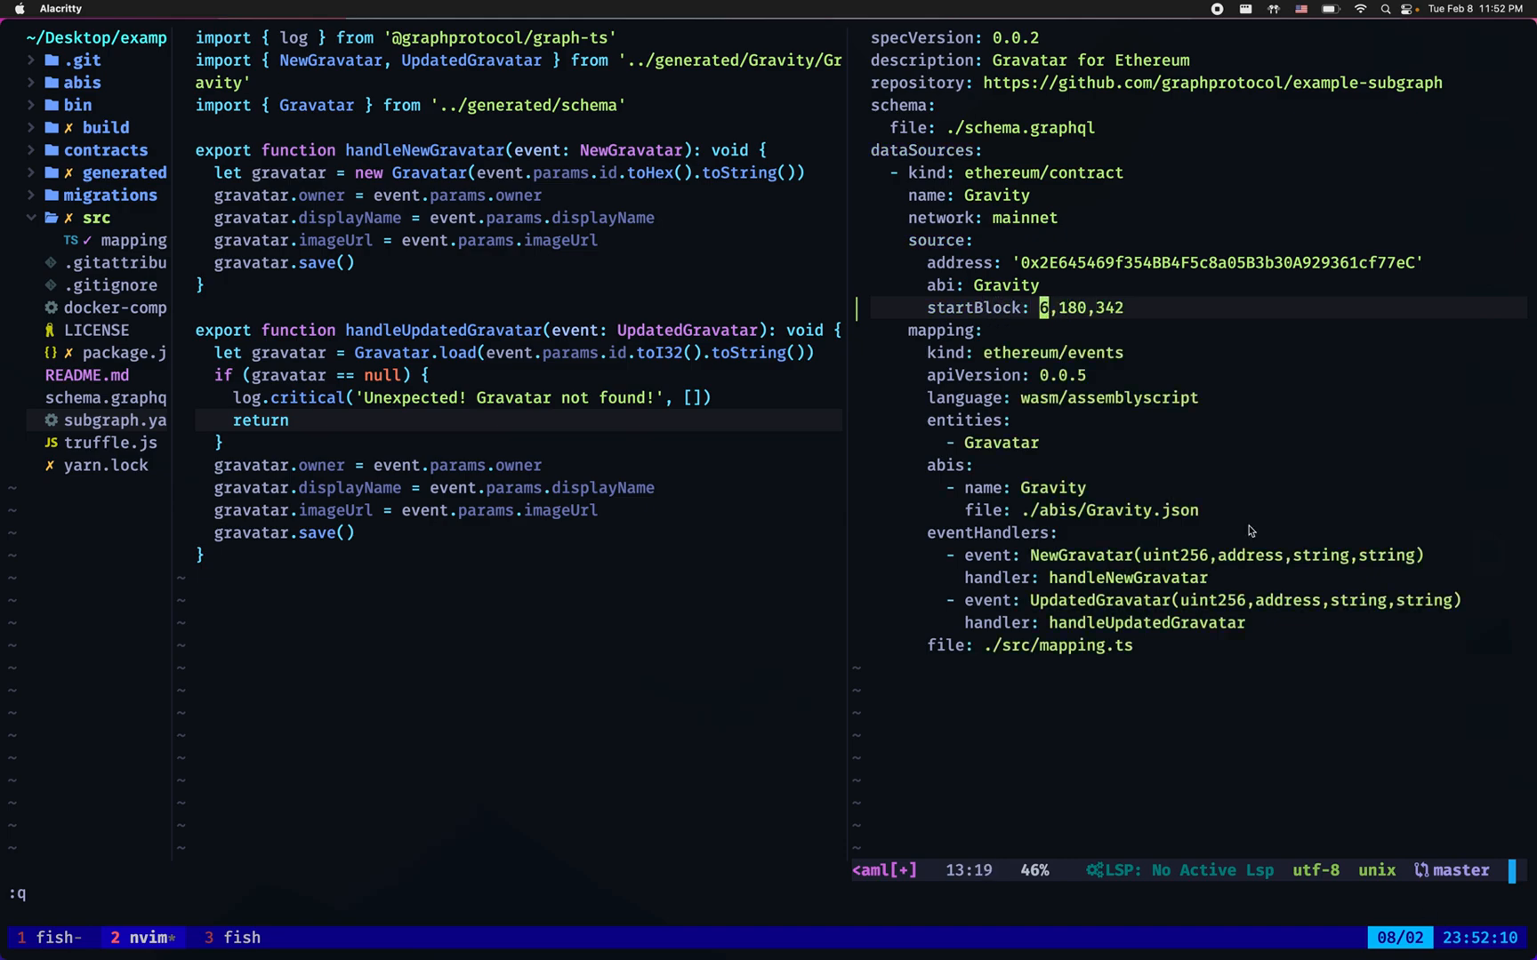
type("6180342")
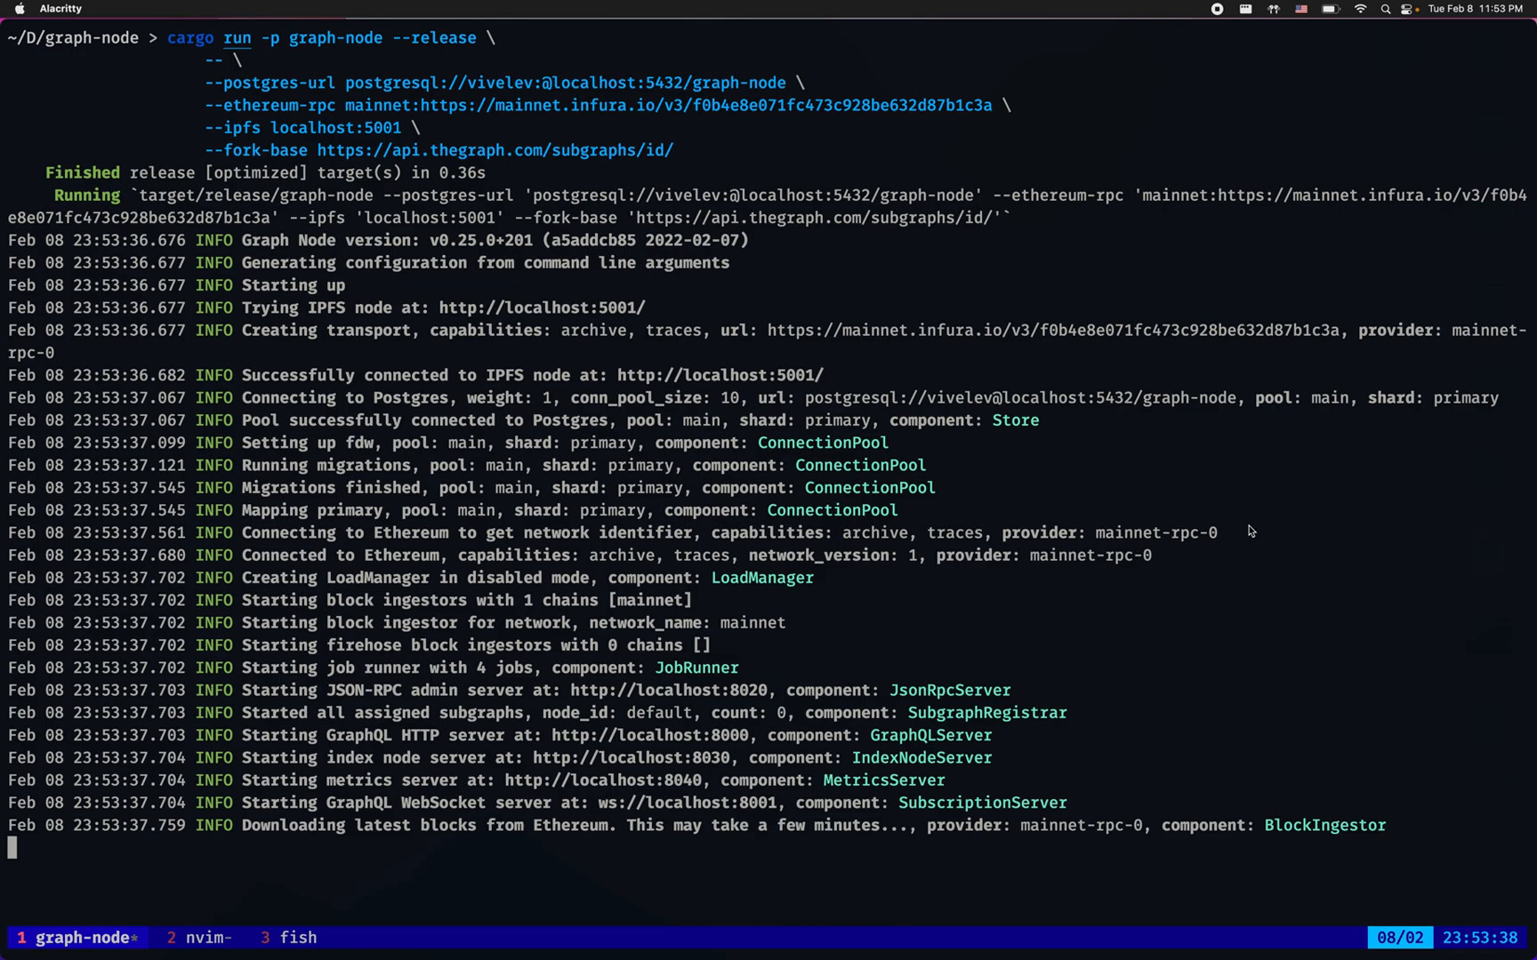
Return to the Neovim tmux tab with subgraph.yaml and the floating shell
left_click(203, 937)
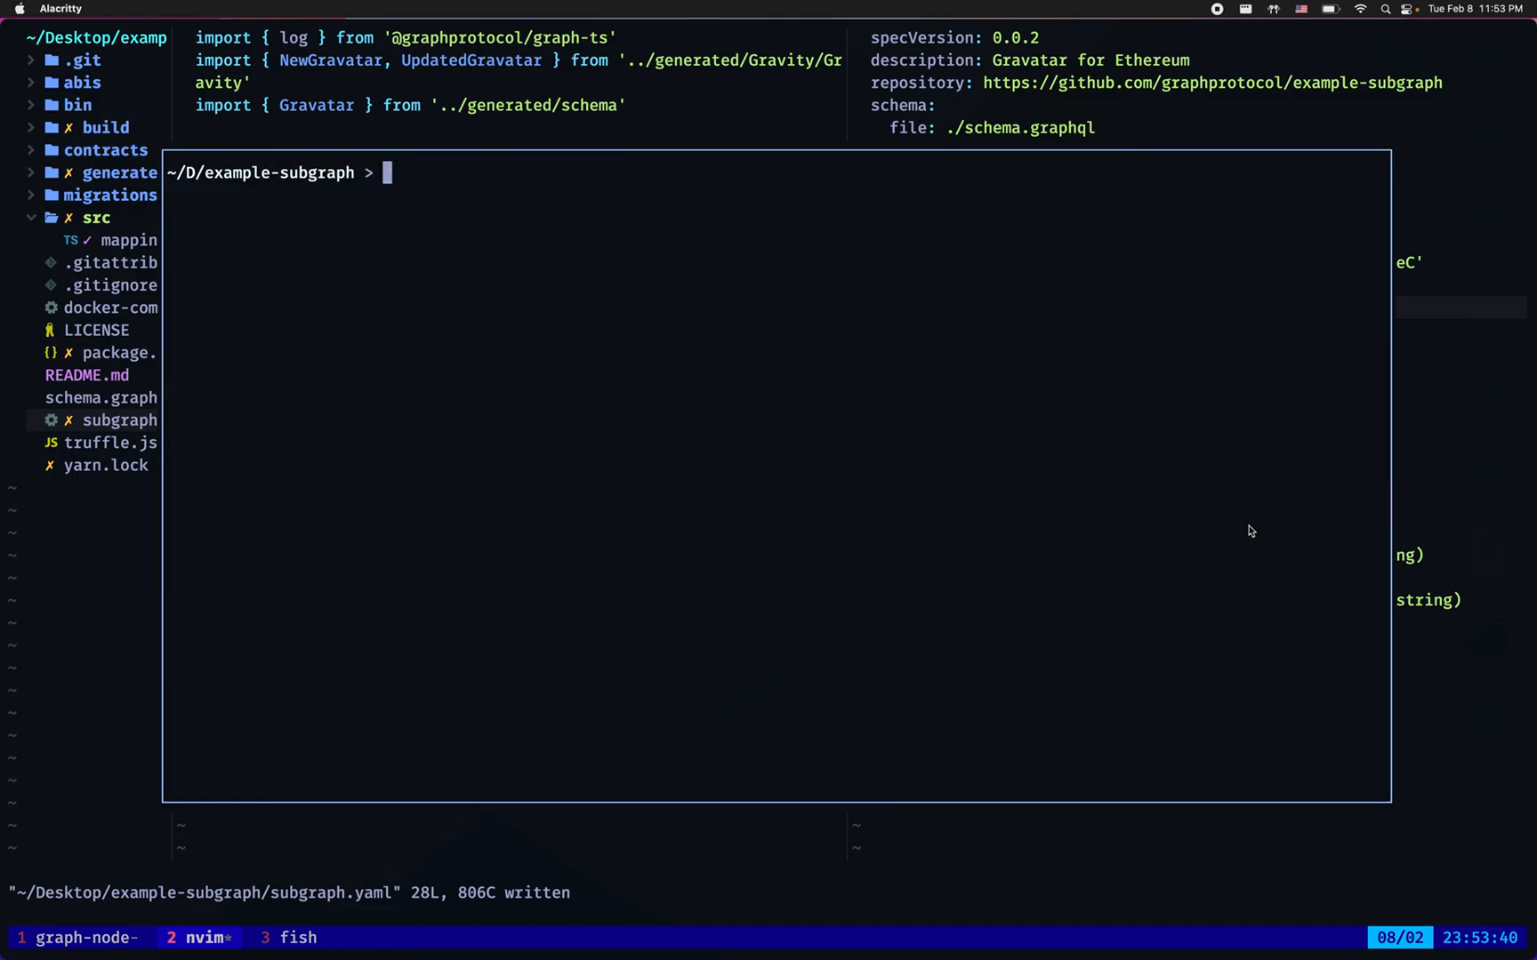
Run yarn create-local, then clear the old fork ID from the drafted debug-fork deploy command
type("yarn create-local")
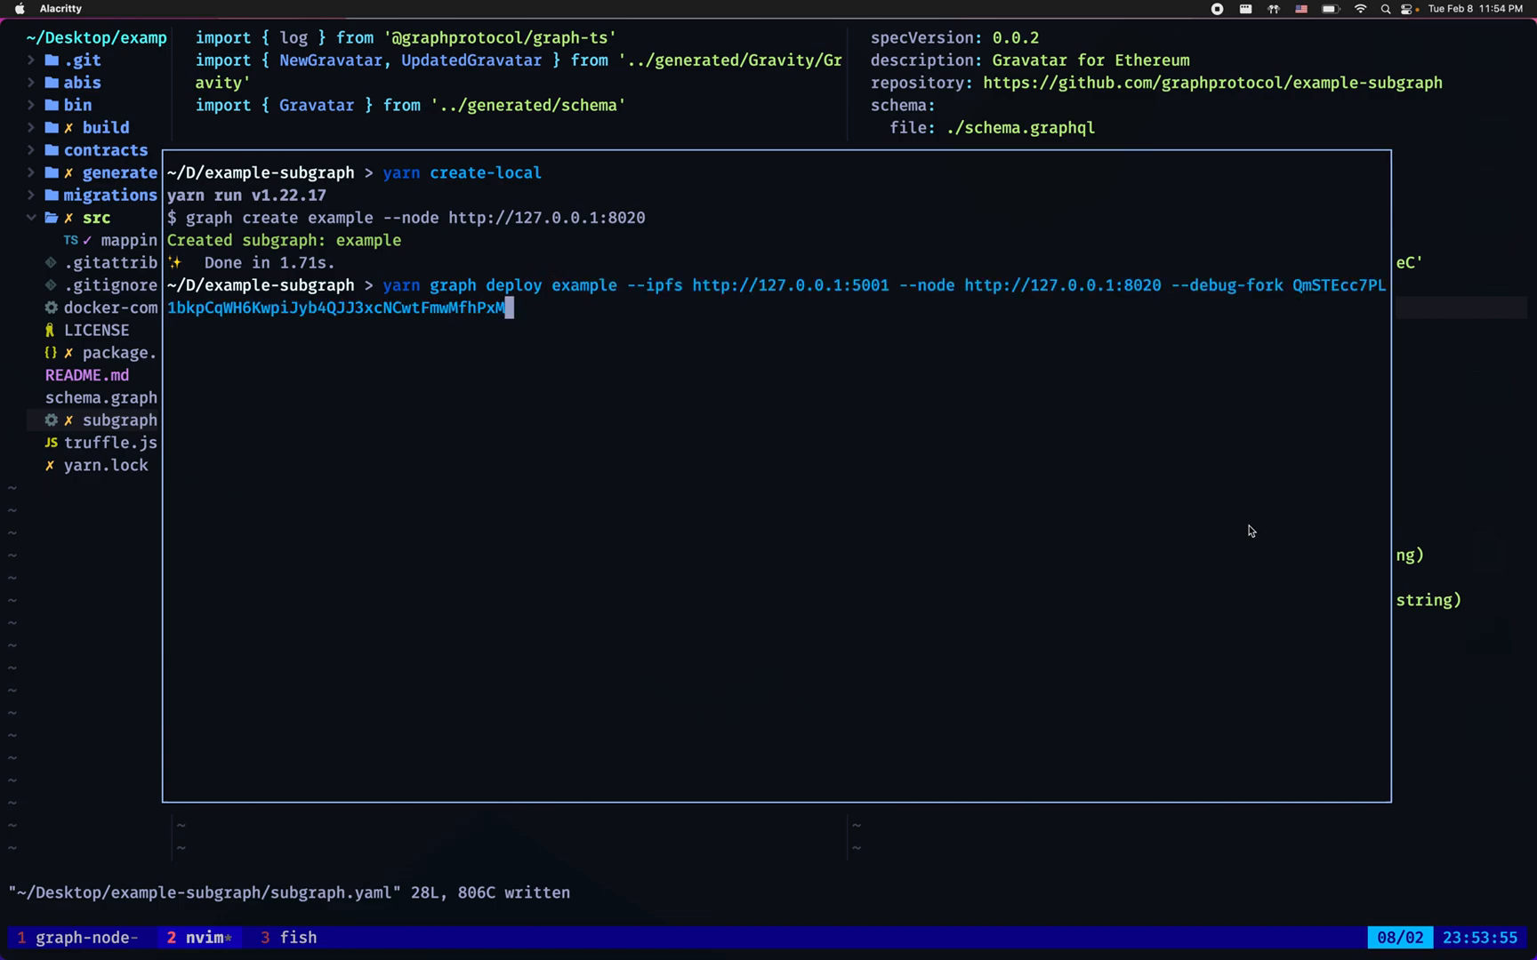
key("BackSpace")
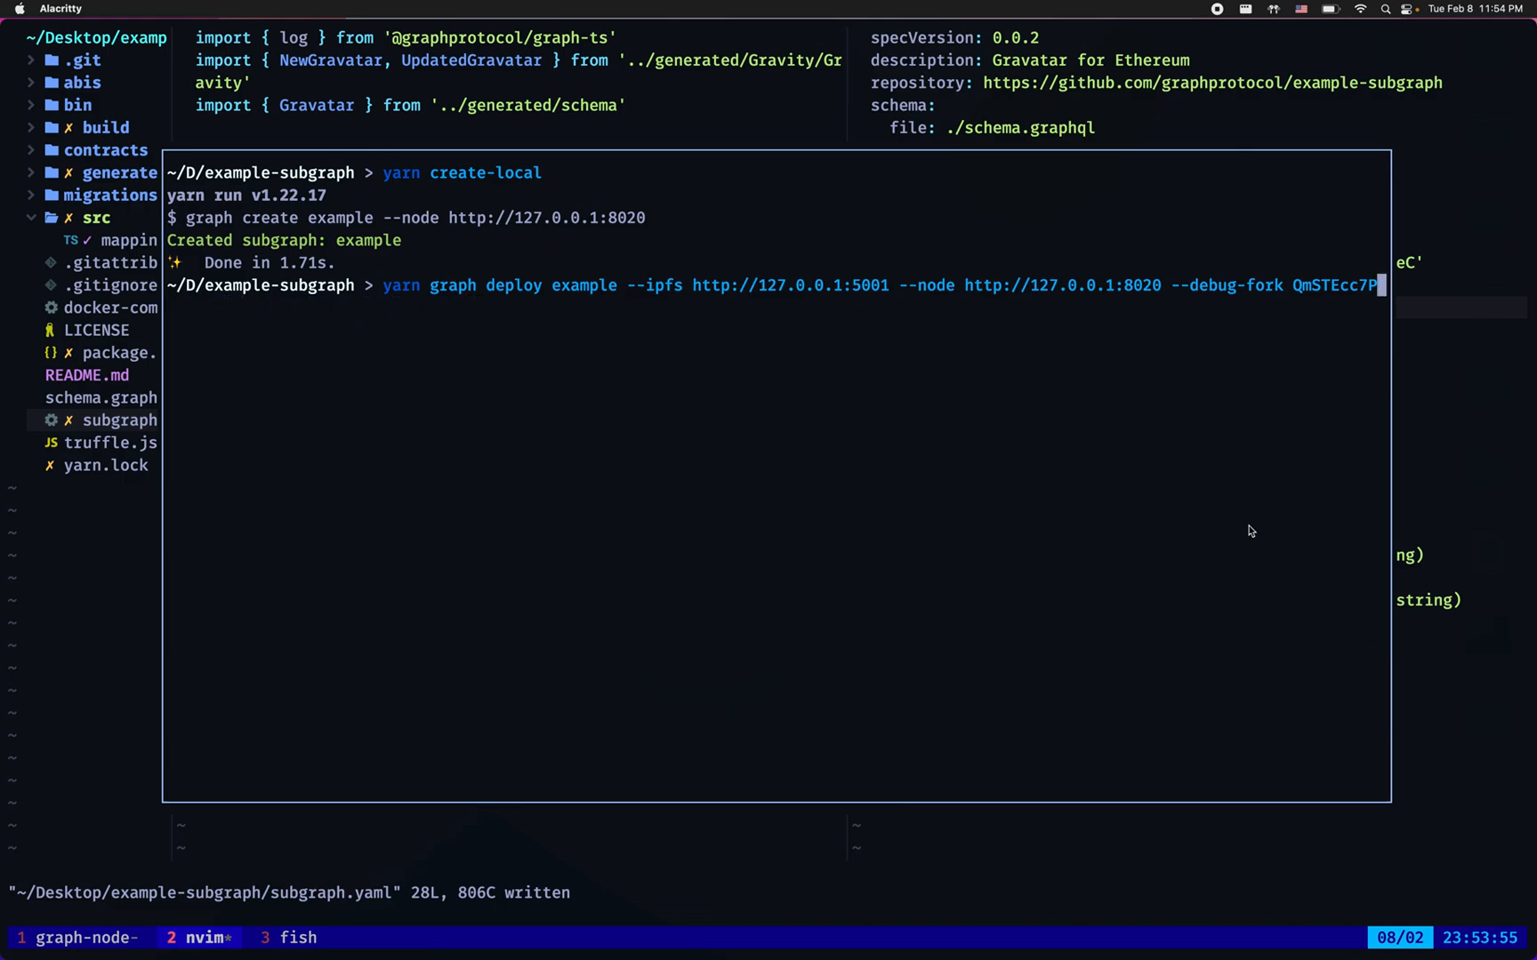
key("backspace")
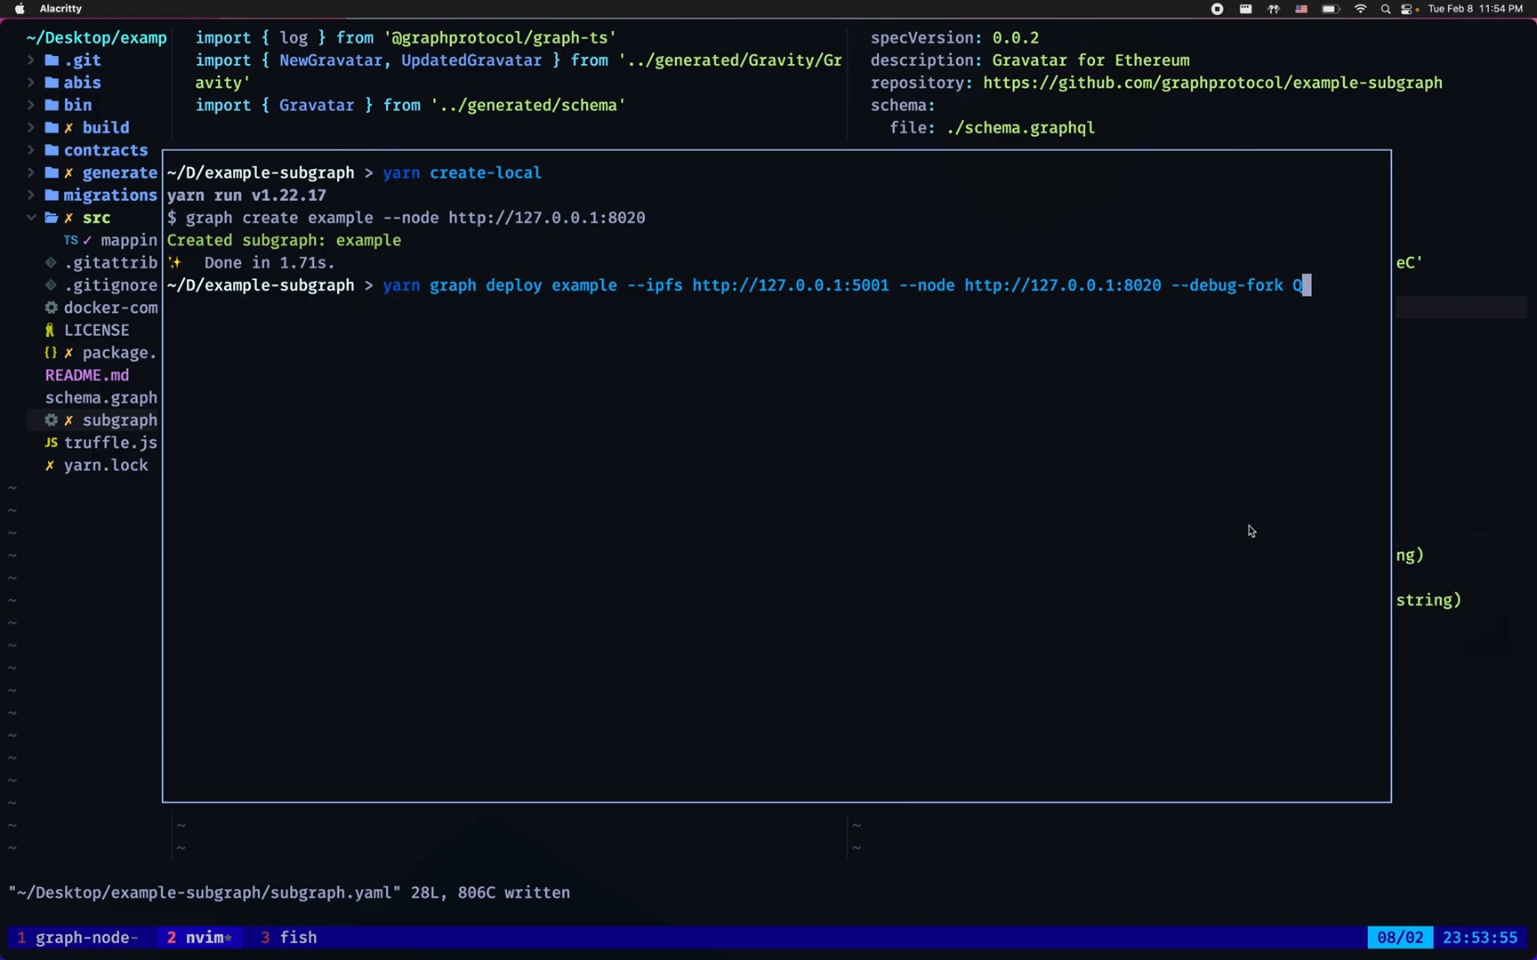
key("Backspace")
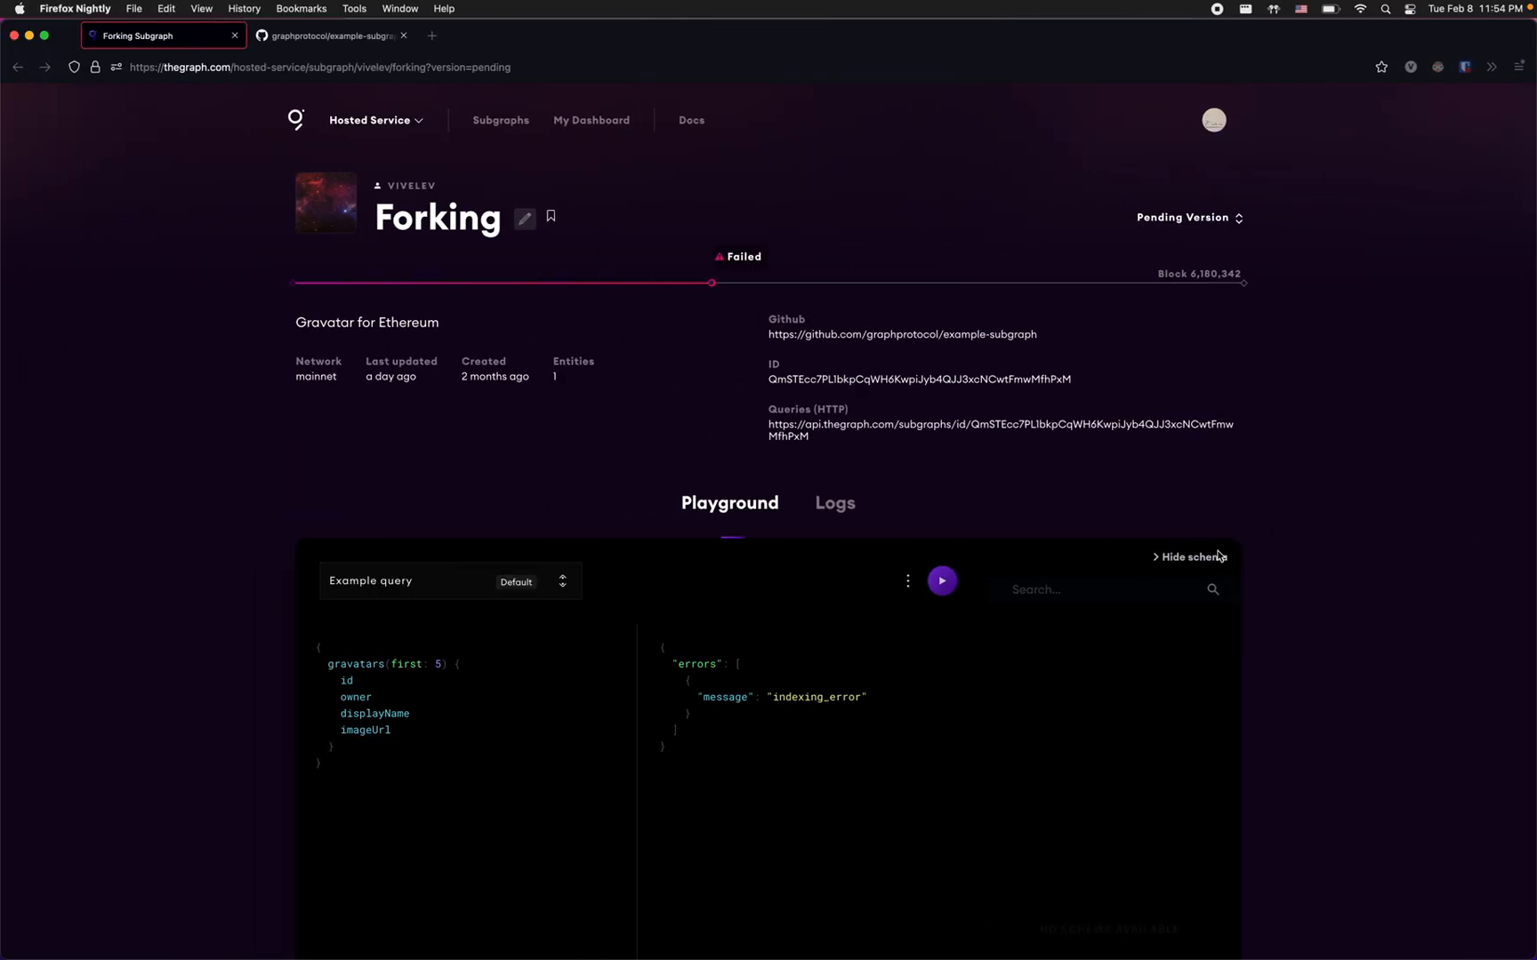
mouse_move(772, 366)
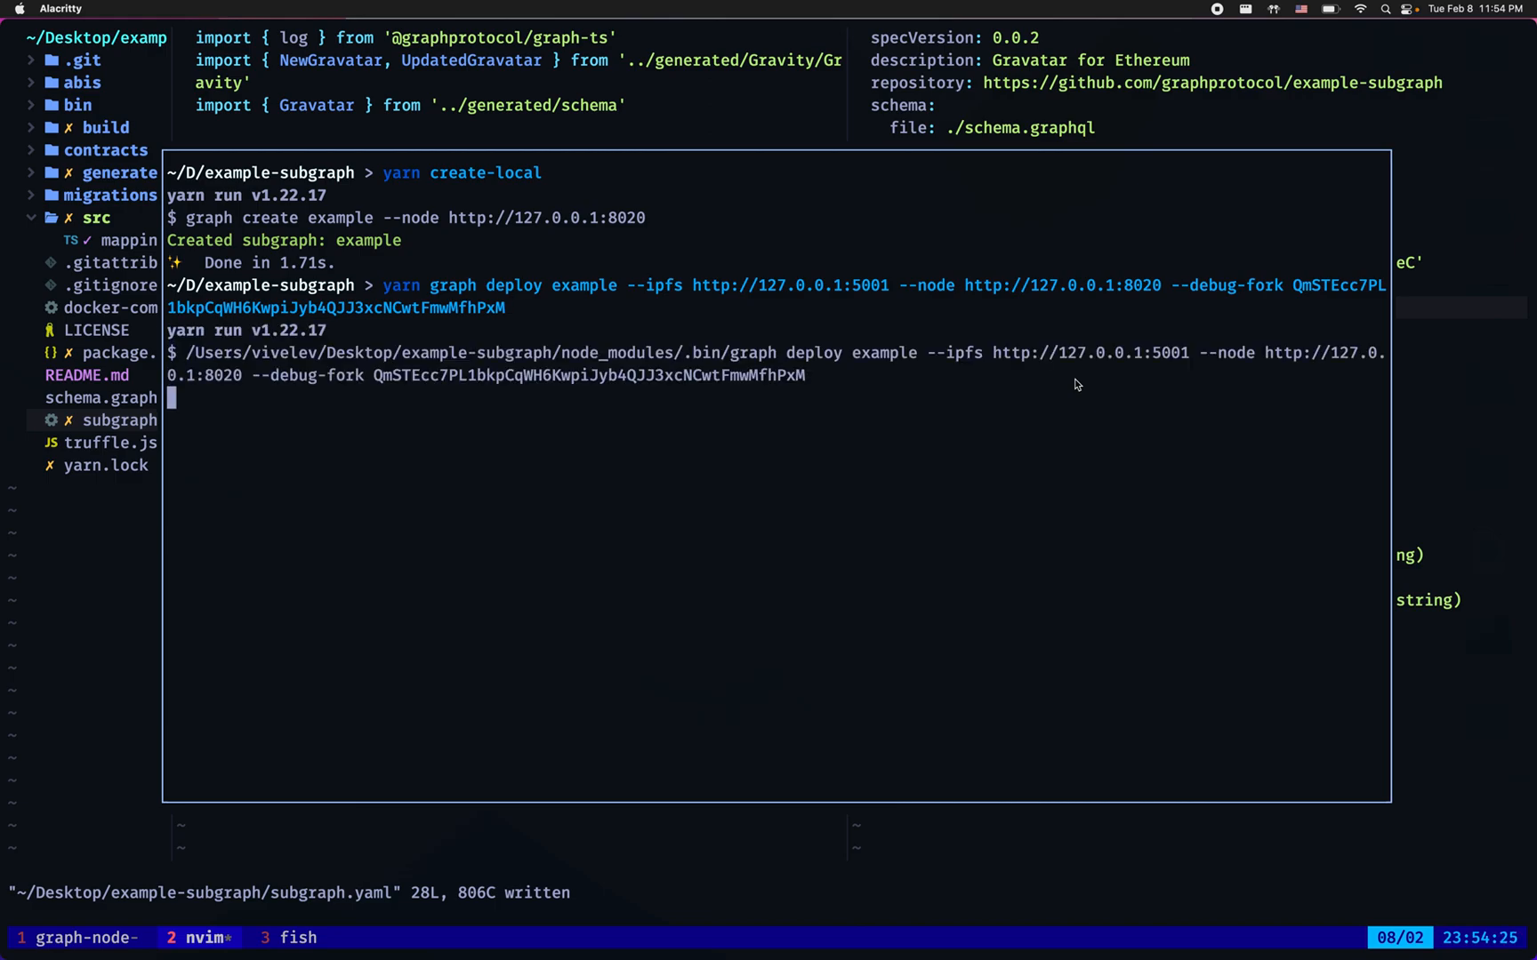
Deploy the subgraph locally with --debug-fork and check the graph-node logs
key("Return")
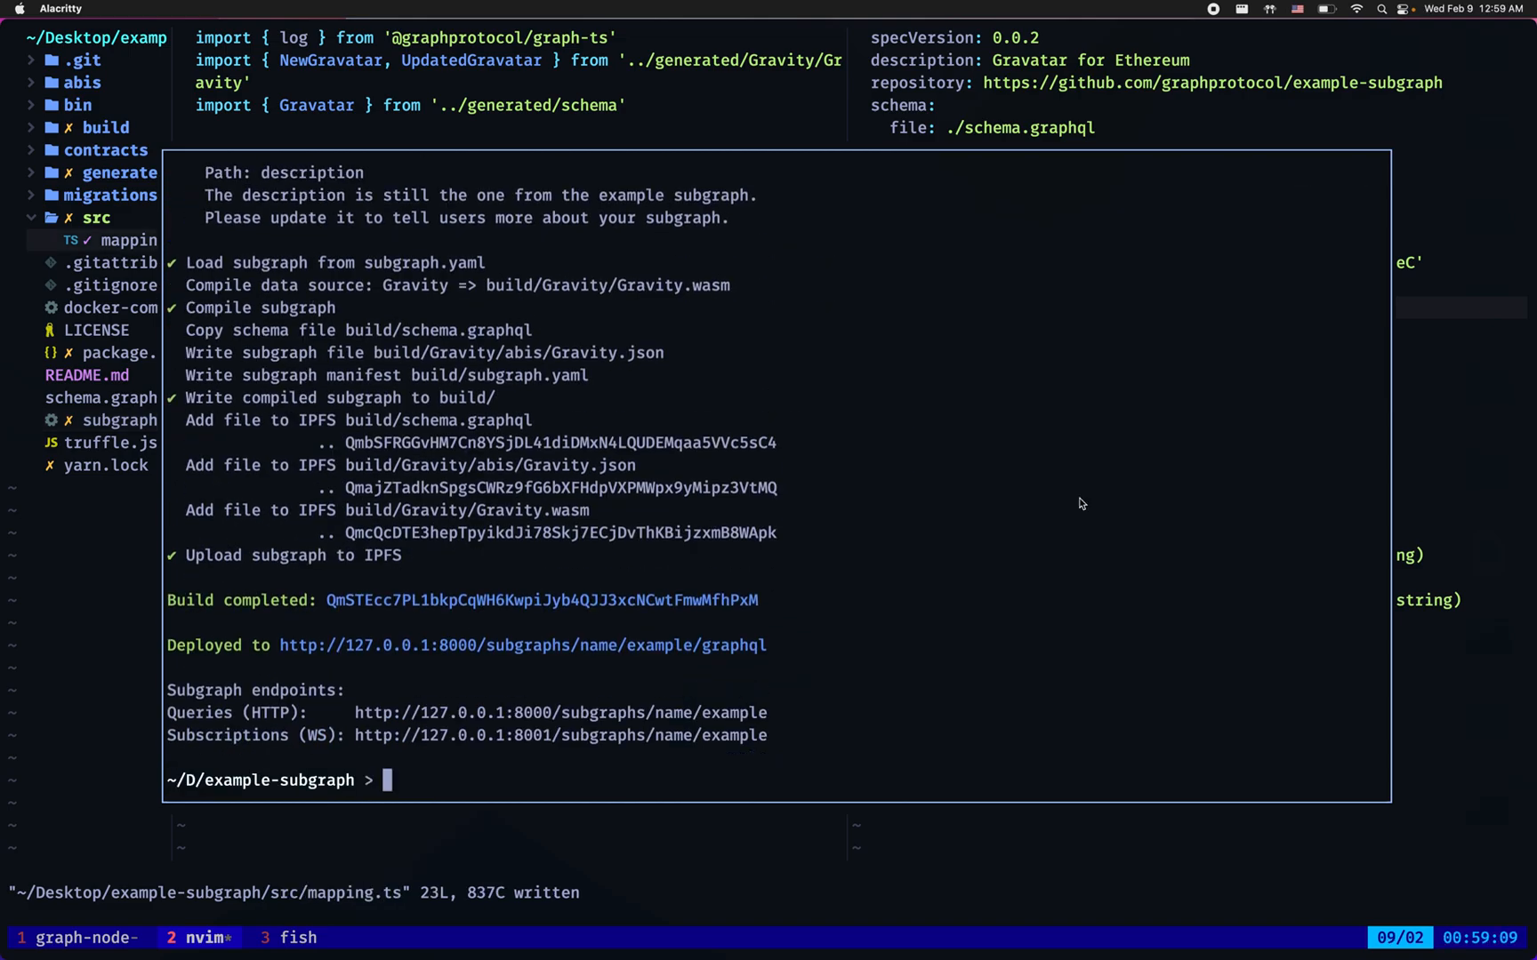
left_click(71, 939)
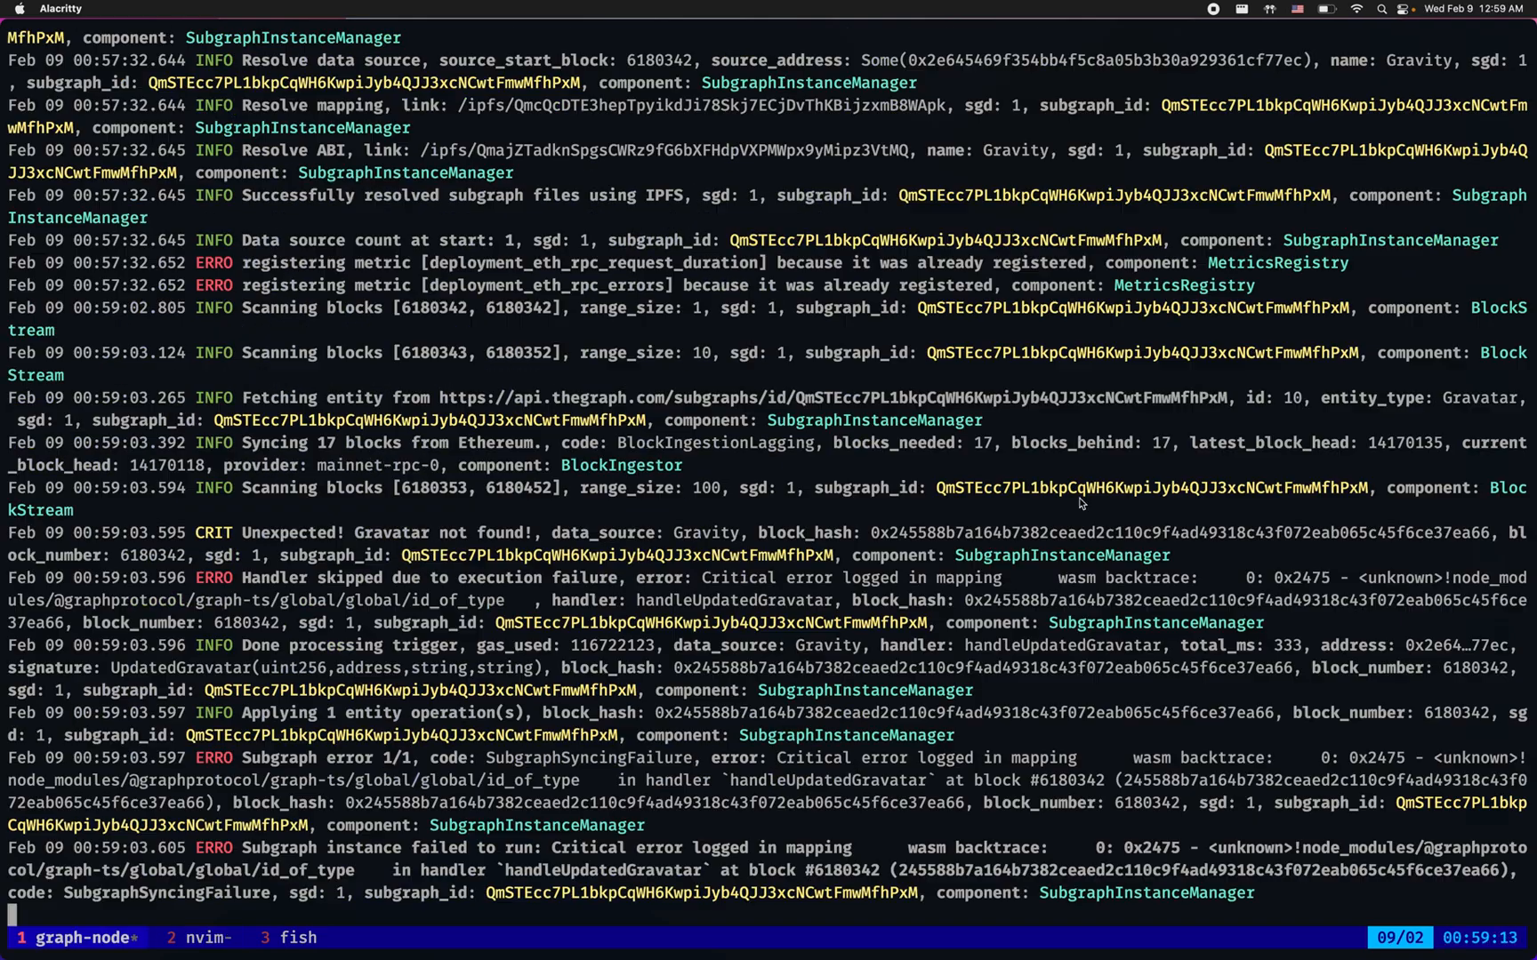
mouse_move(224, 217)
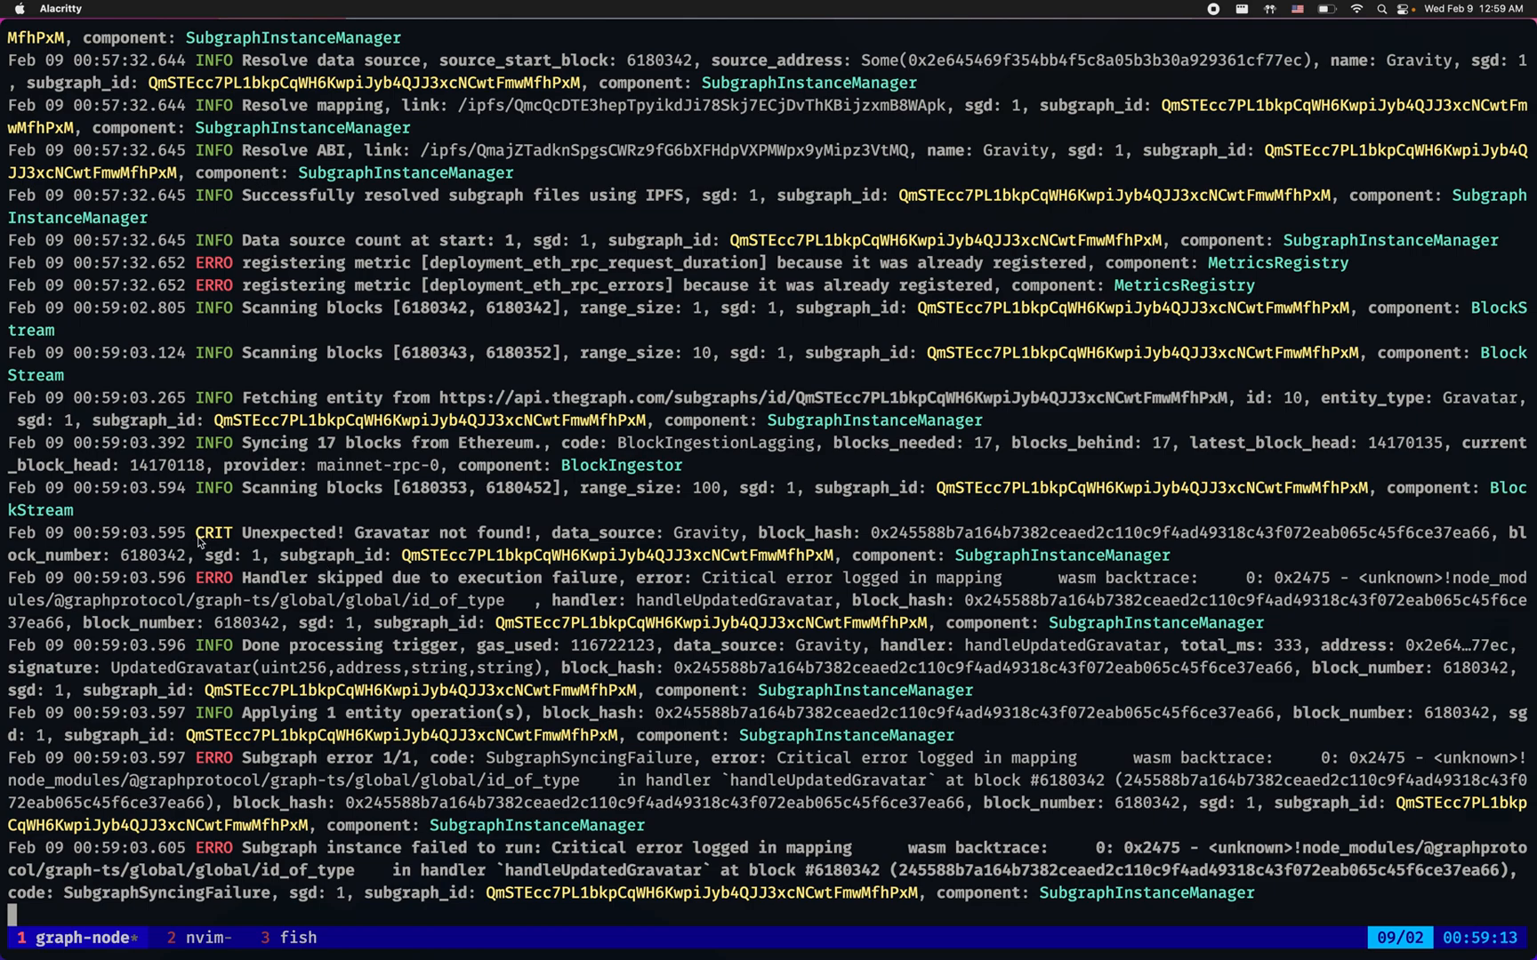
mouse_move(519, 564)
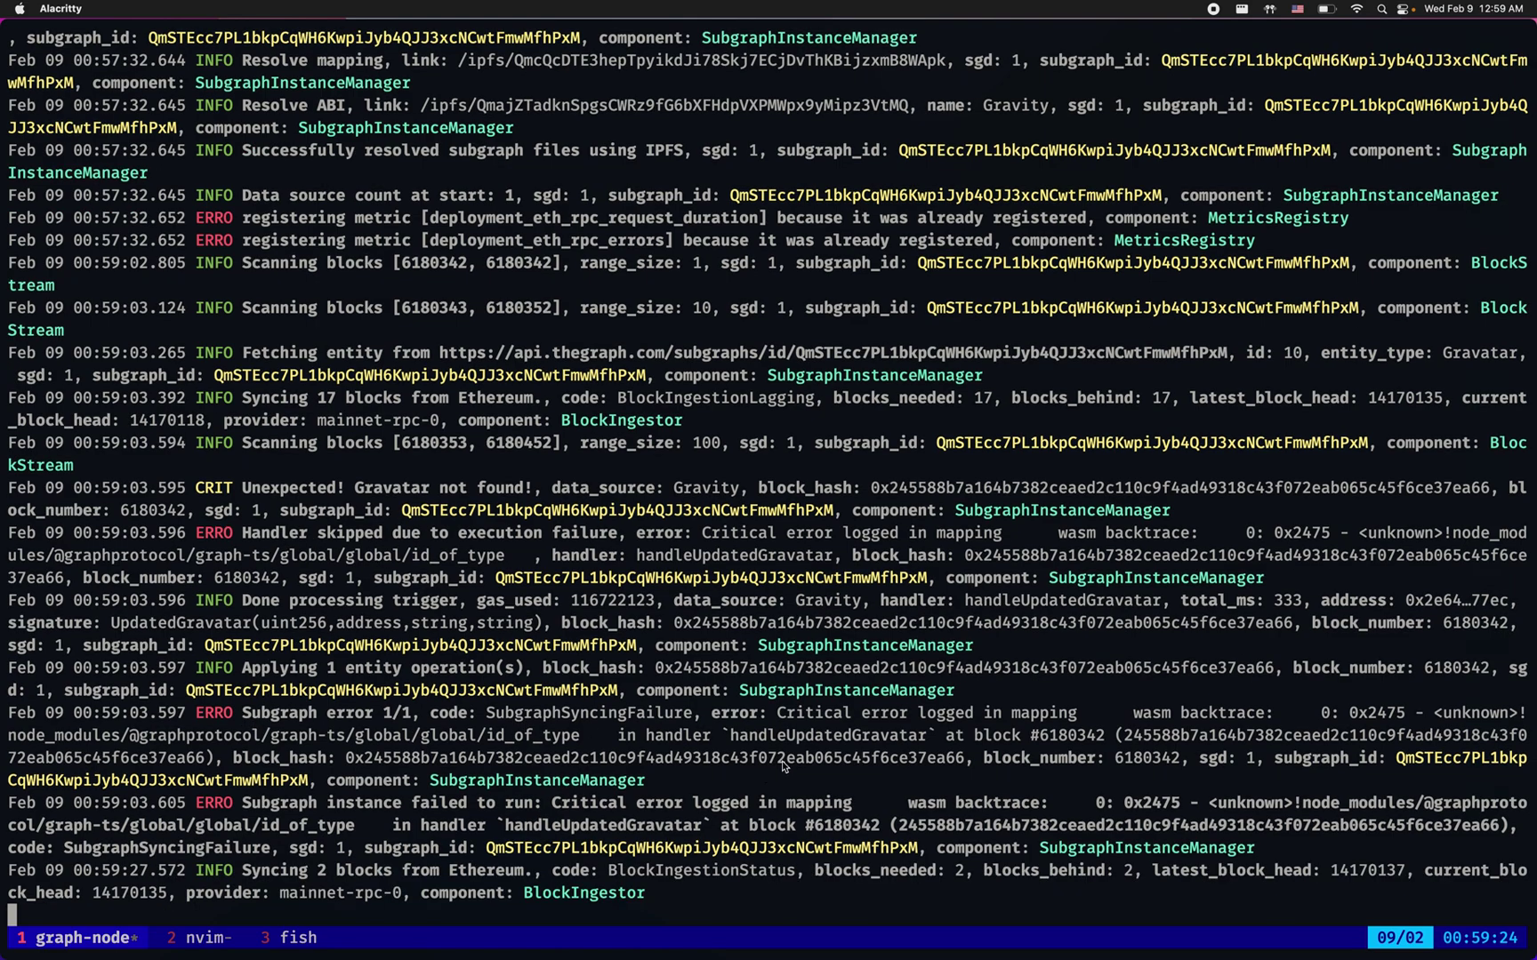
mouse_move(984, 732)
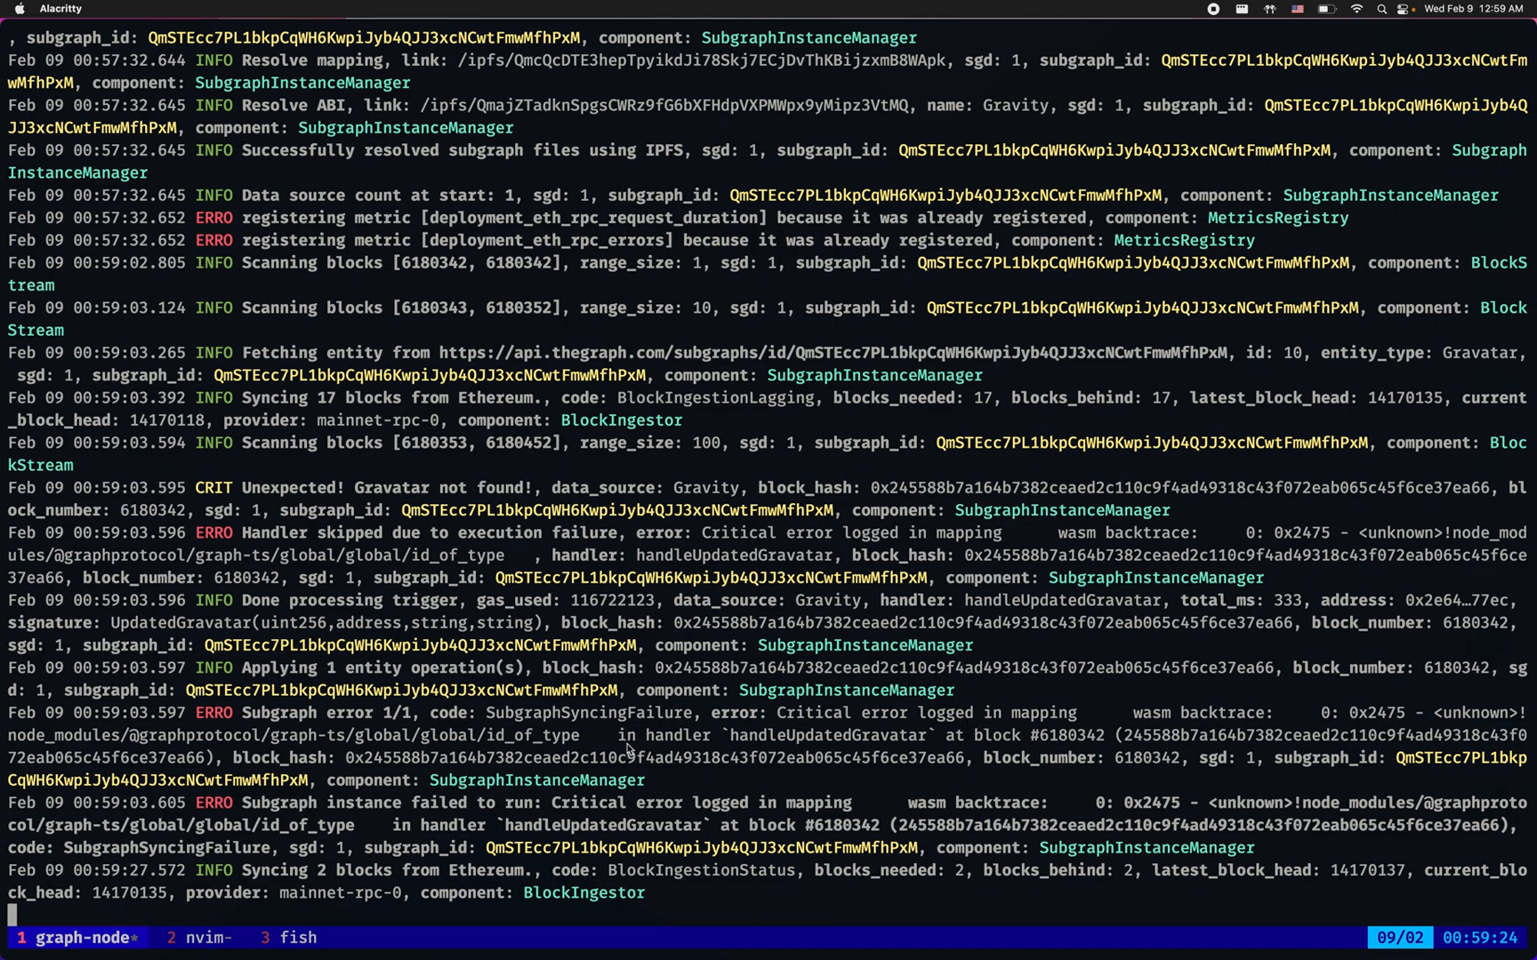
mouse_move(843, 752)
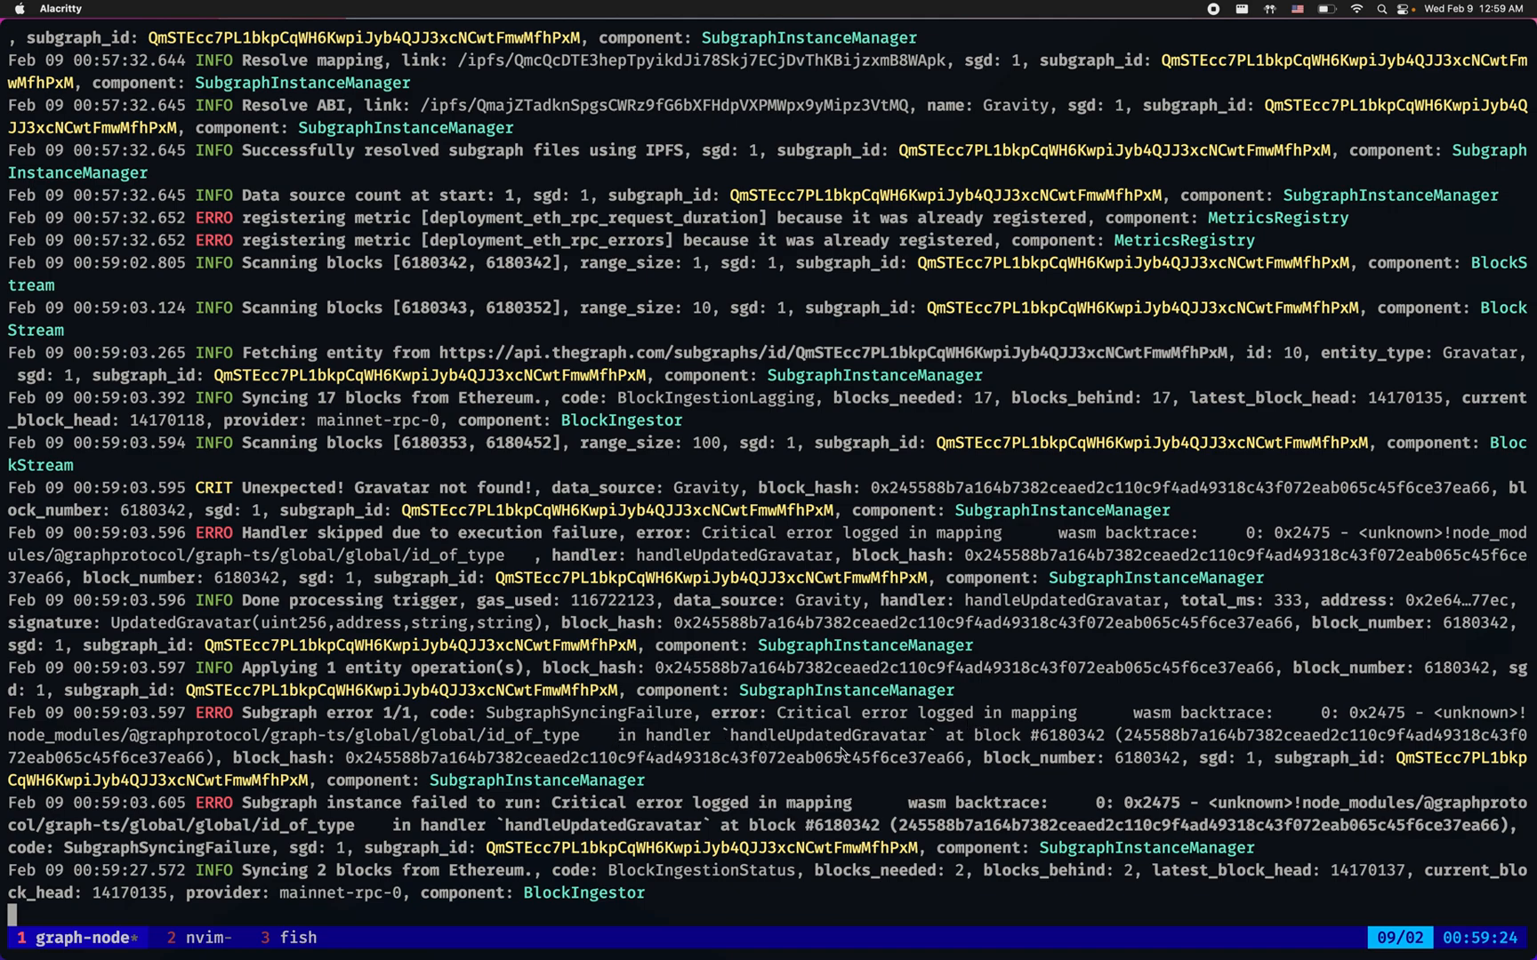
mouse_move(811, 729)
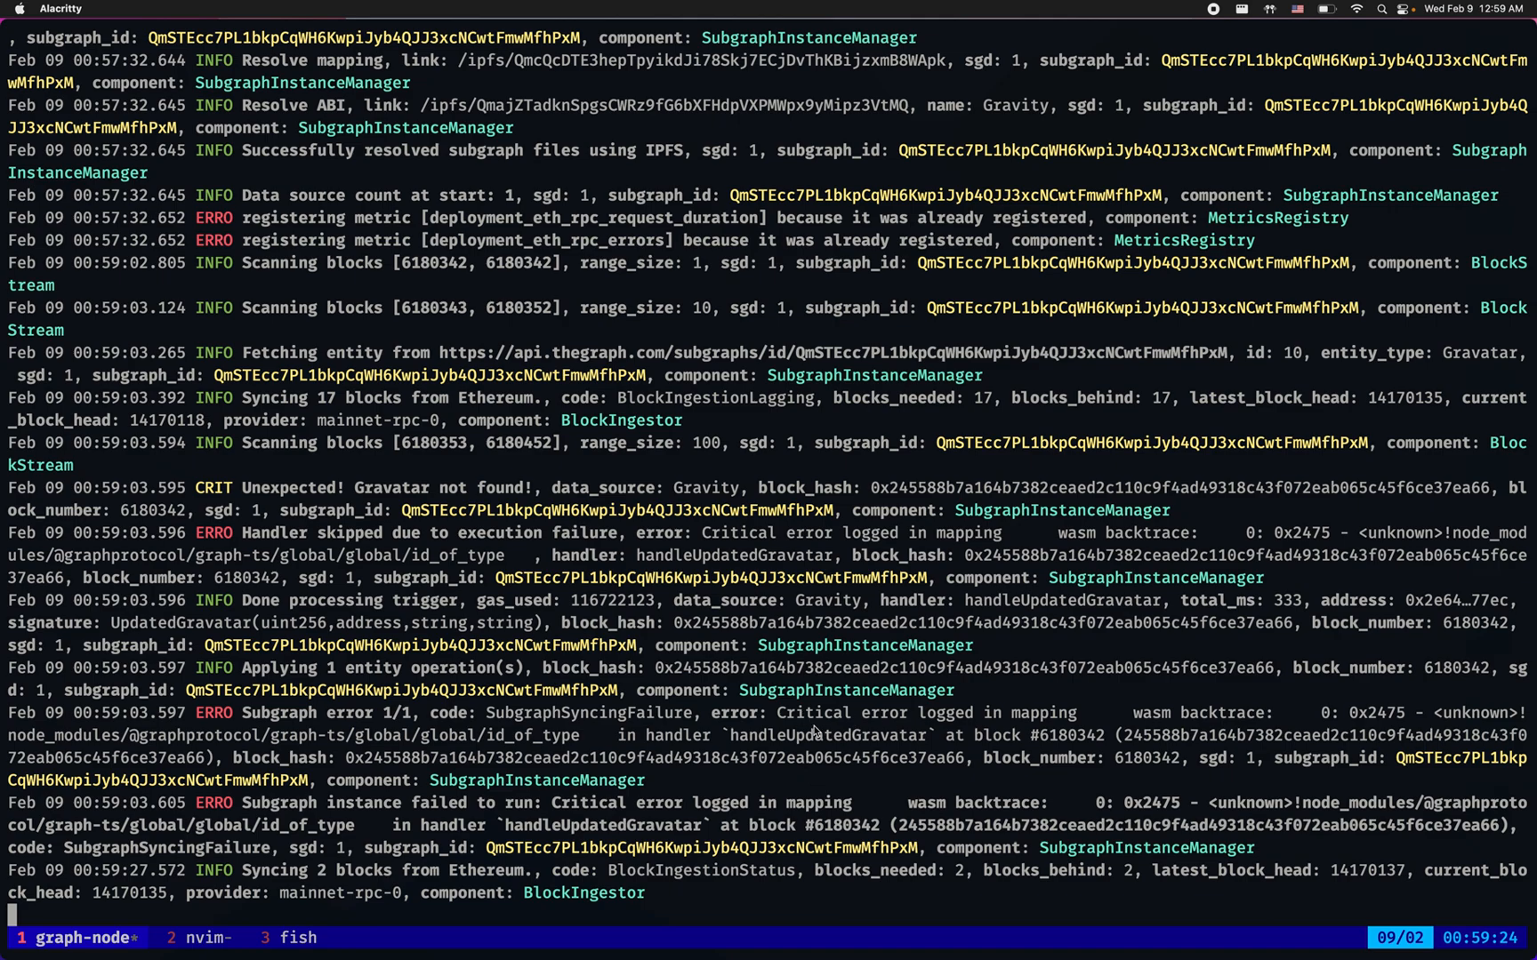
left_click(200, 937)
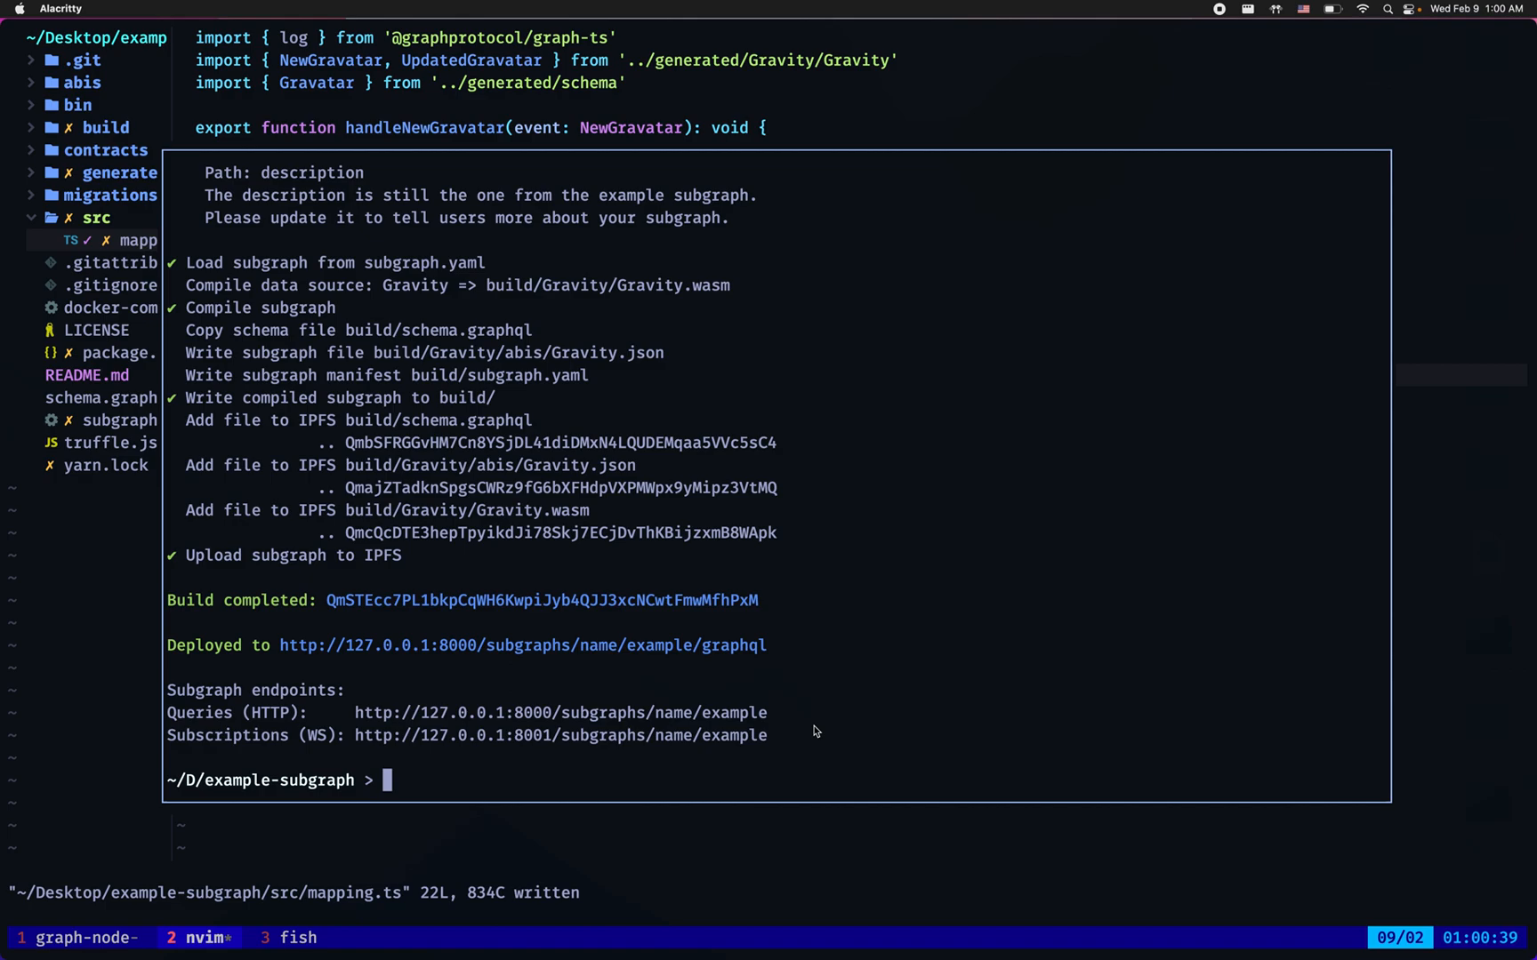
Redeploy example with --ipfs 127.0.0.1:5001, --node 127.0.0.1:8020 and --debug-fork, confirming indexing in graph-node logs
type("yarn graph deploy example --ipfs http://127.0.0.1:5001 --node http://127.0.0.1:8020 --debug-fork QmSTEcc7PL1bkpCqWH6KwpiJyb4QJJ3xcNCwtFmwMfhPxM")
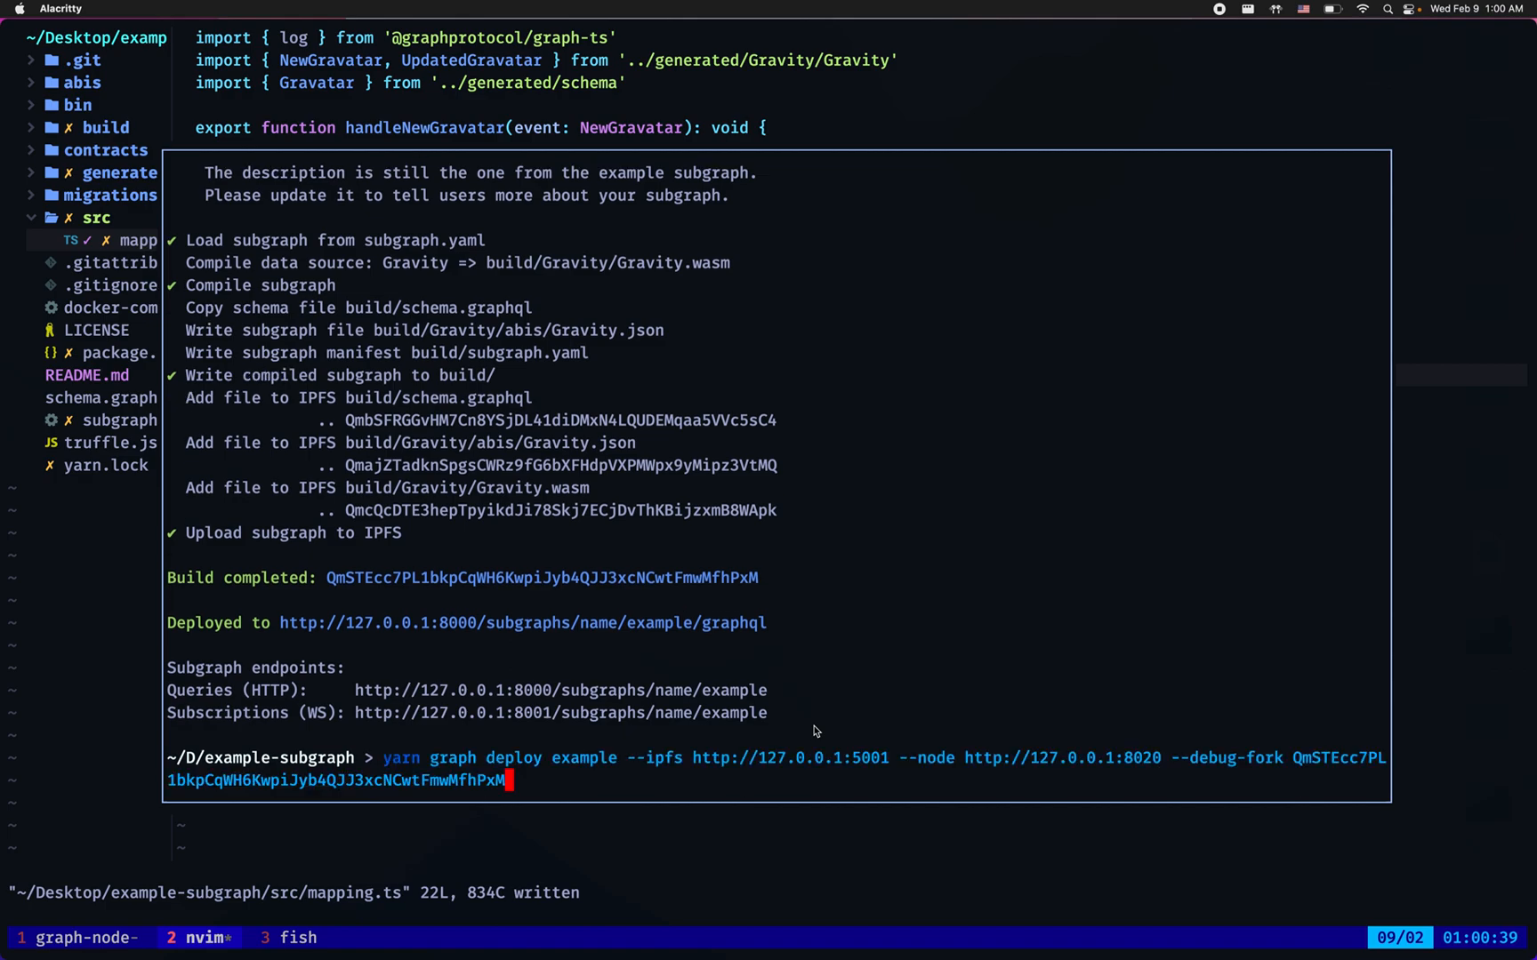
key("Return")
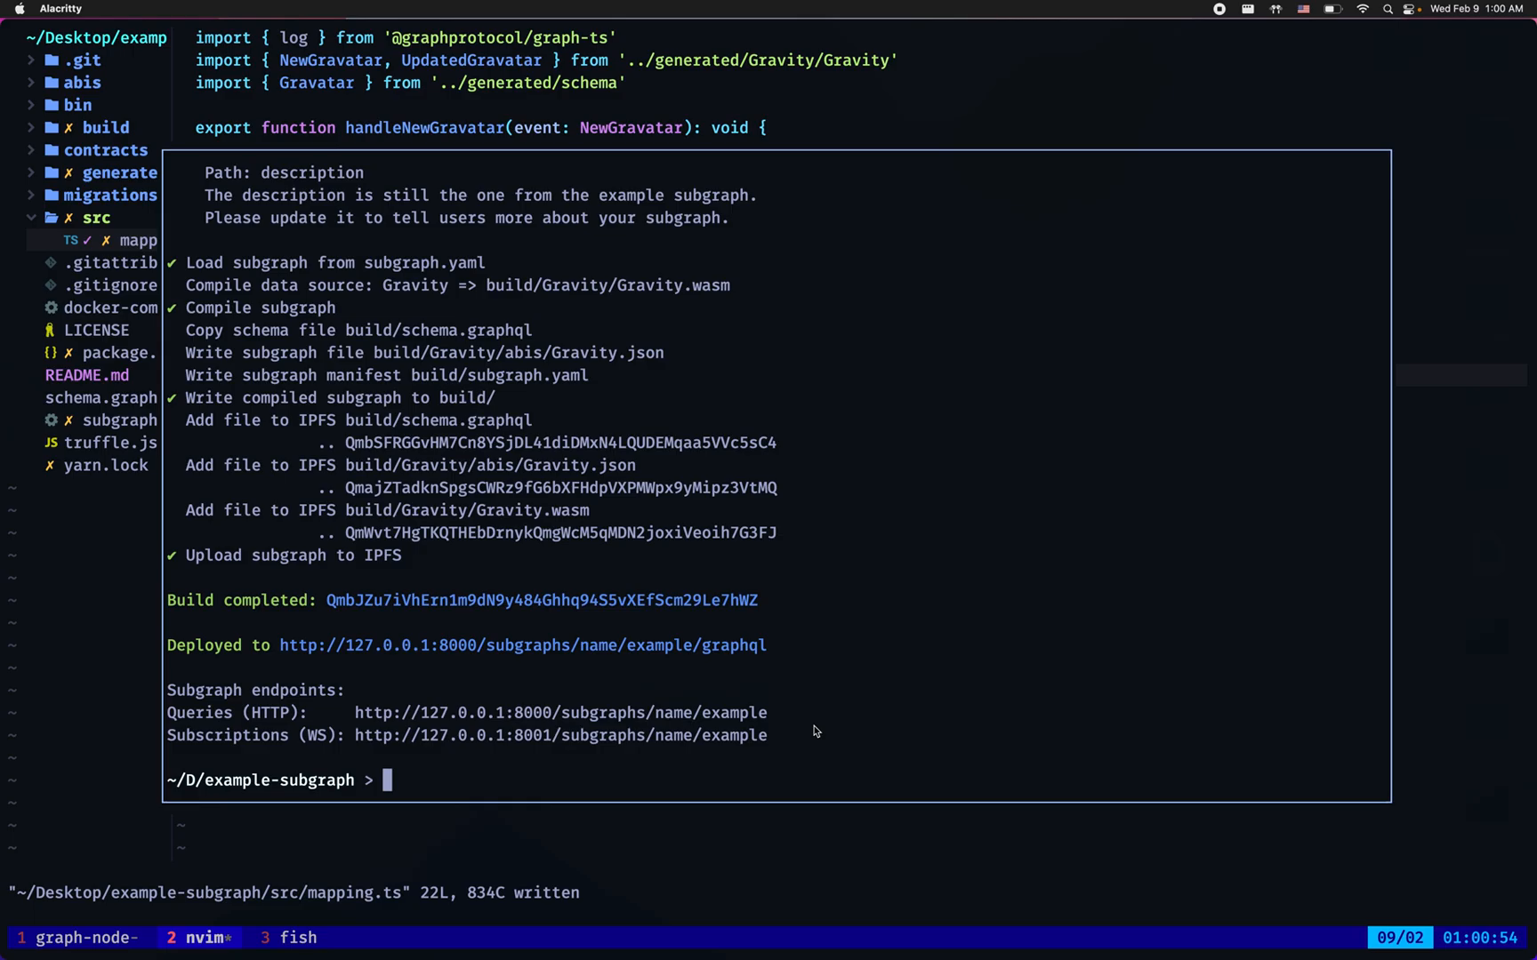
left_click(85, 940)
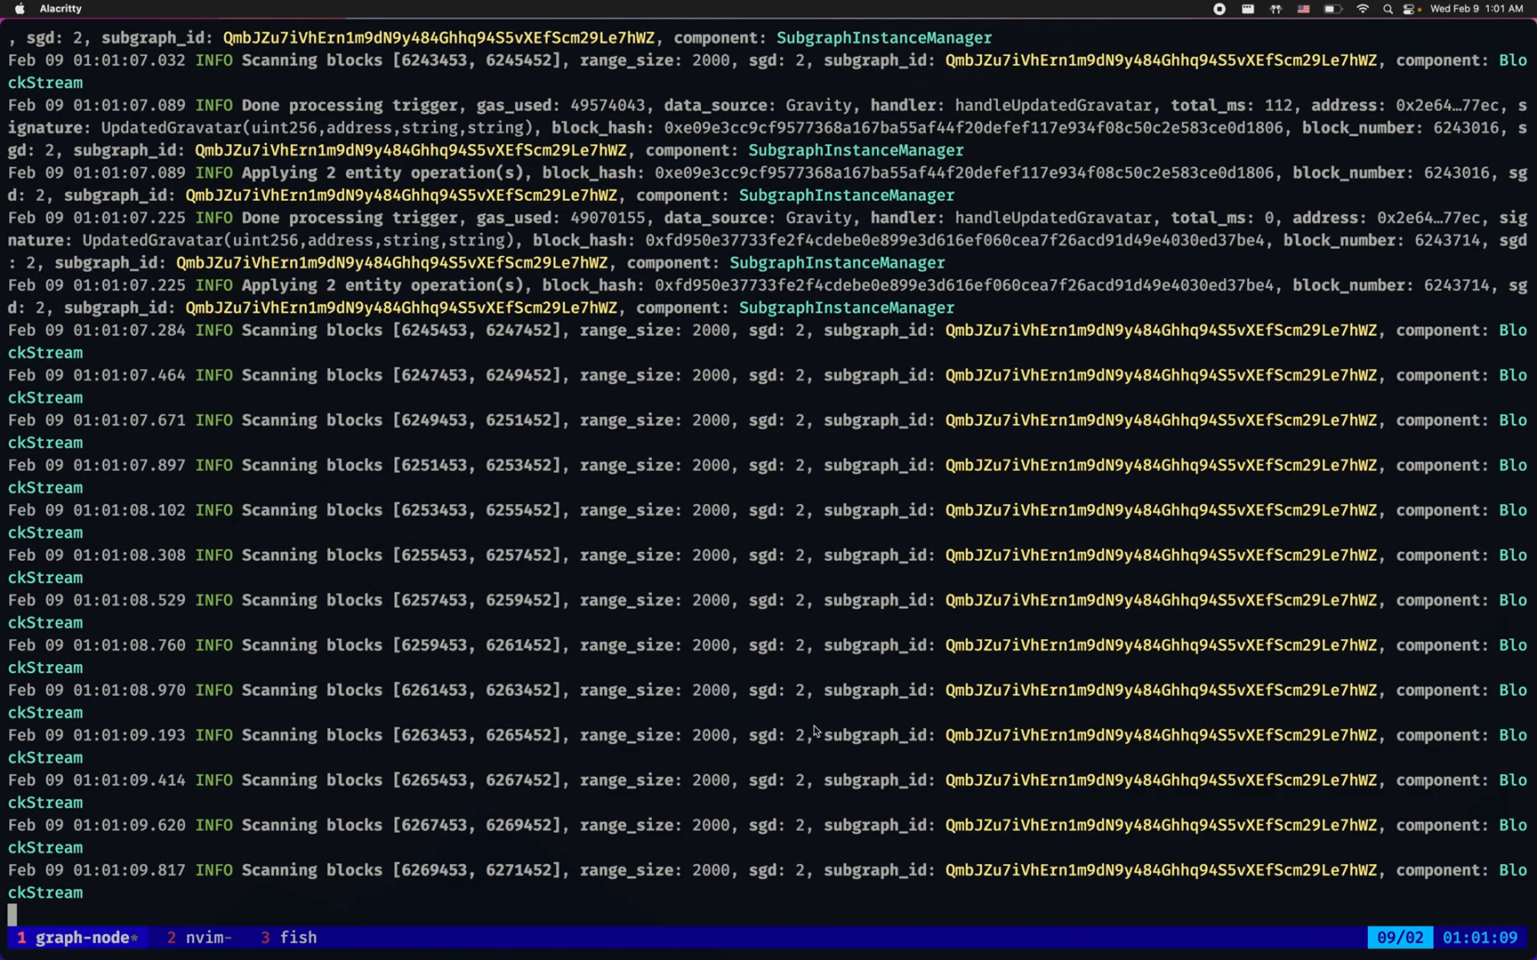
left_click(212, 939)
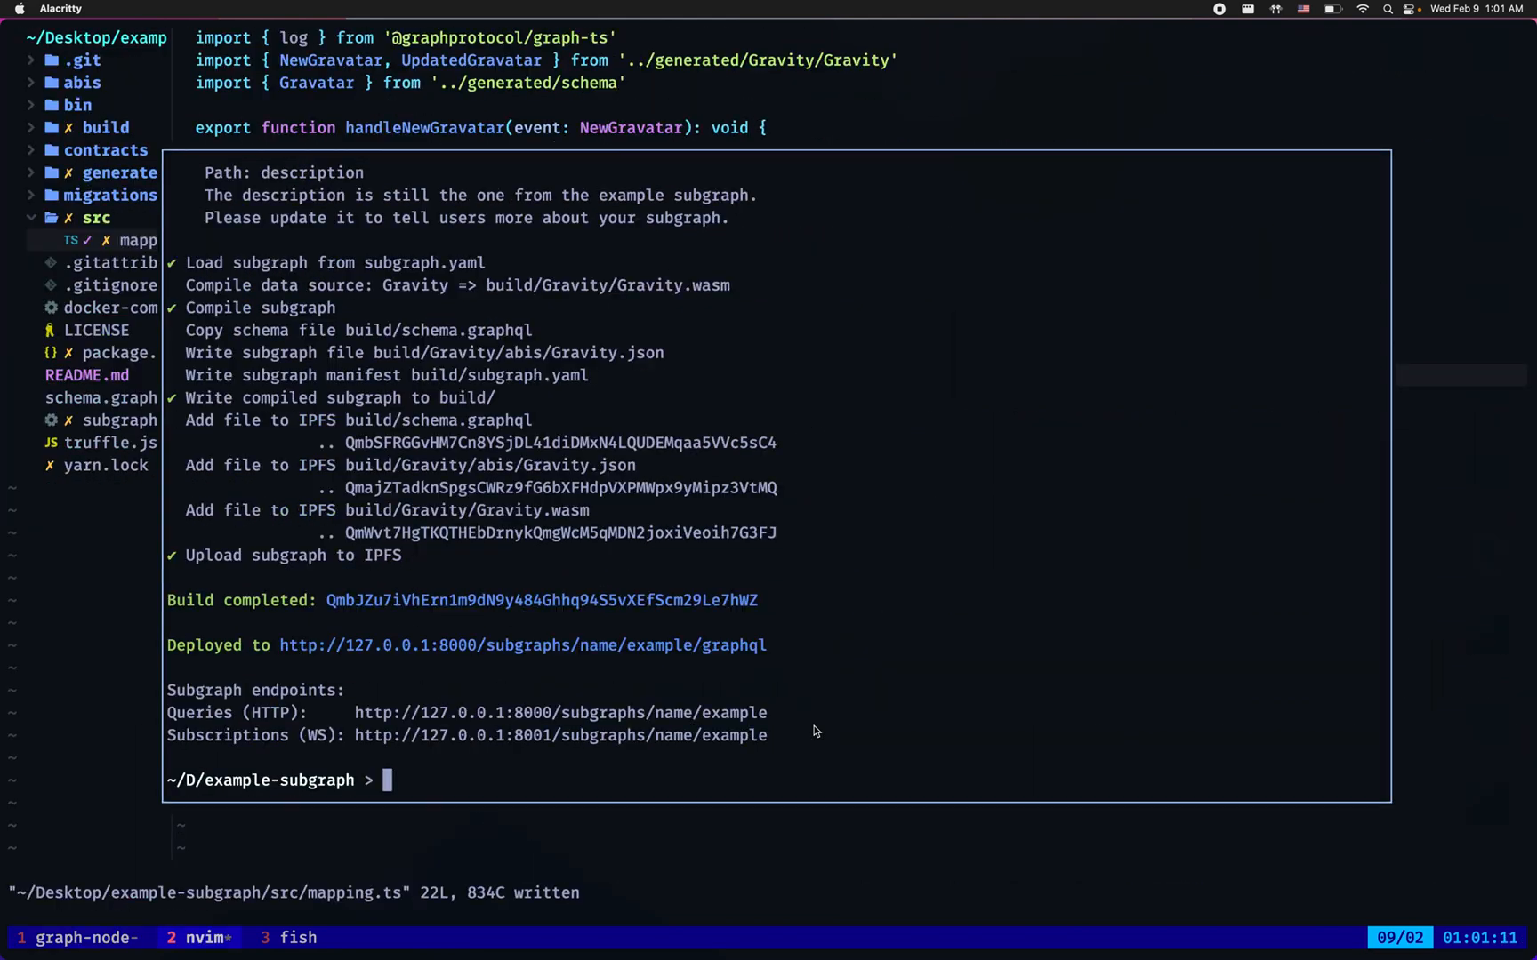